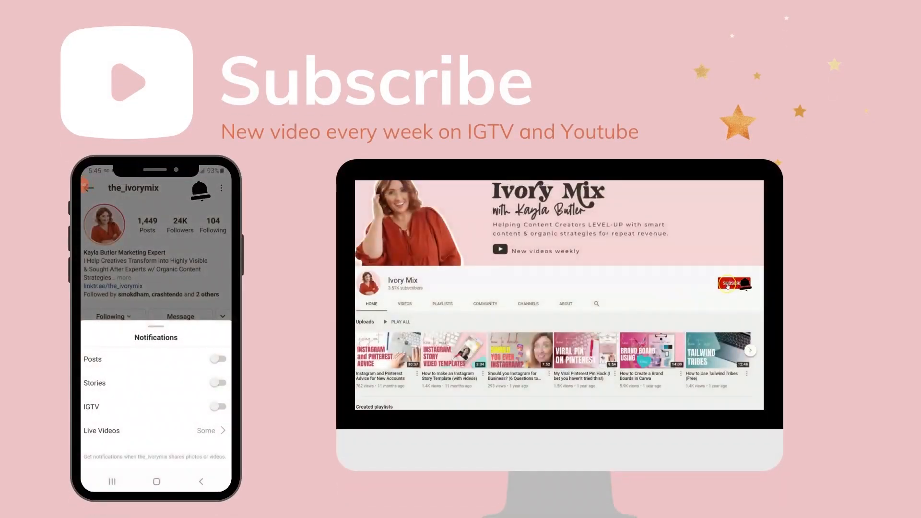
# Step: From the Canva home page, create a new blank A4 Document design
pyautogui.click(734, 284)
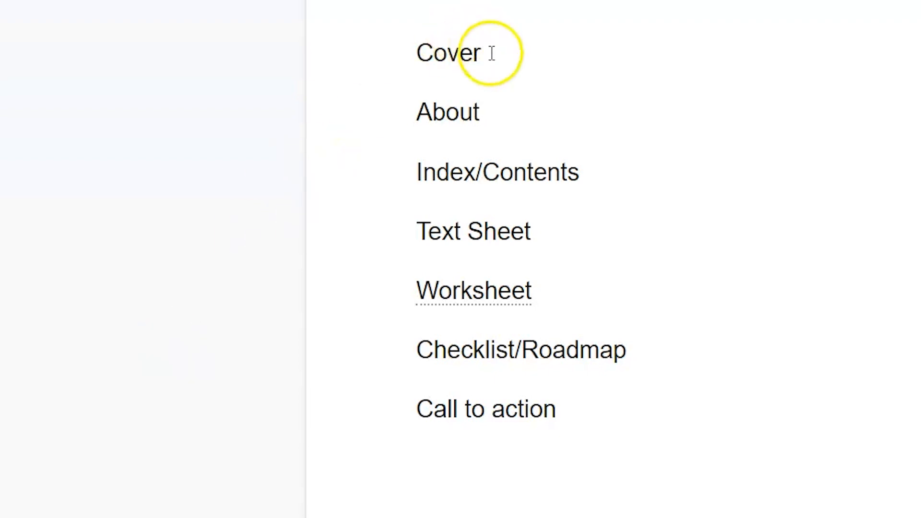
pyautogui.moveTo(448, 111)
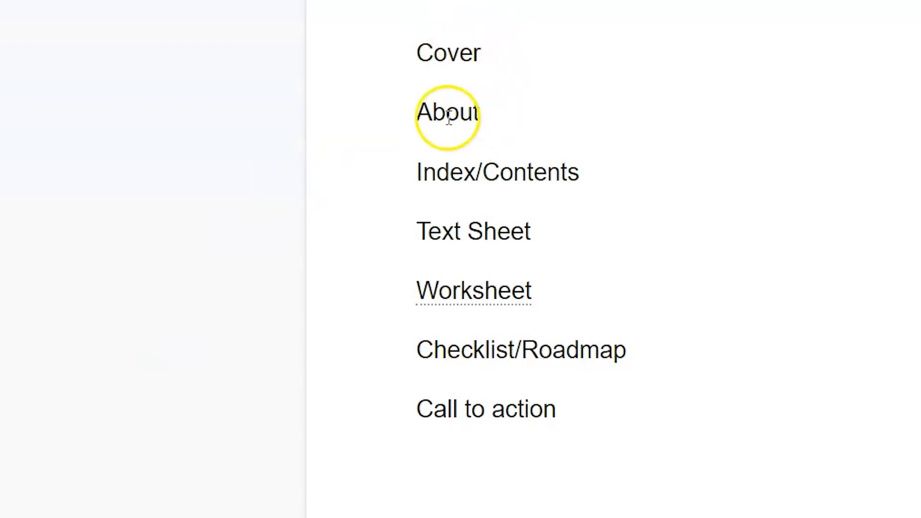
pyautogui.moveTo(444, 183)
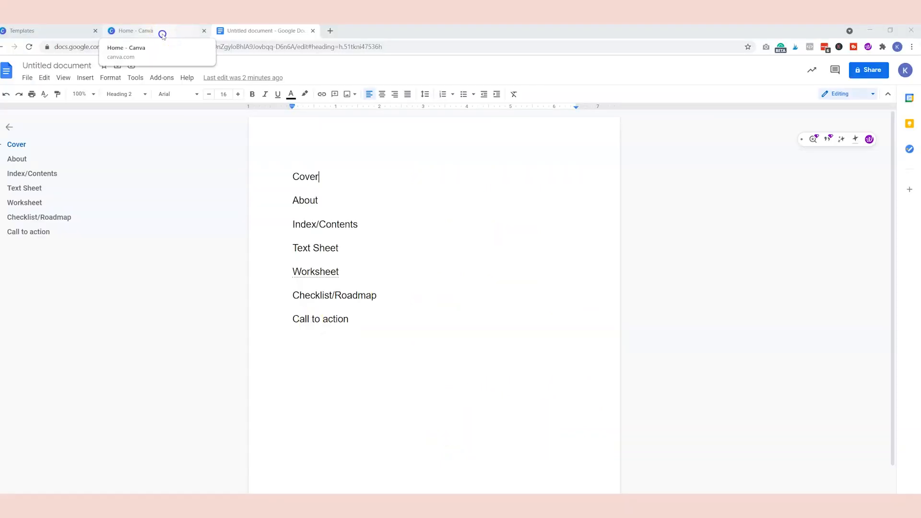
pyautogui.click(135, 30)
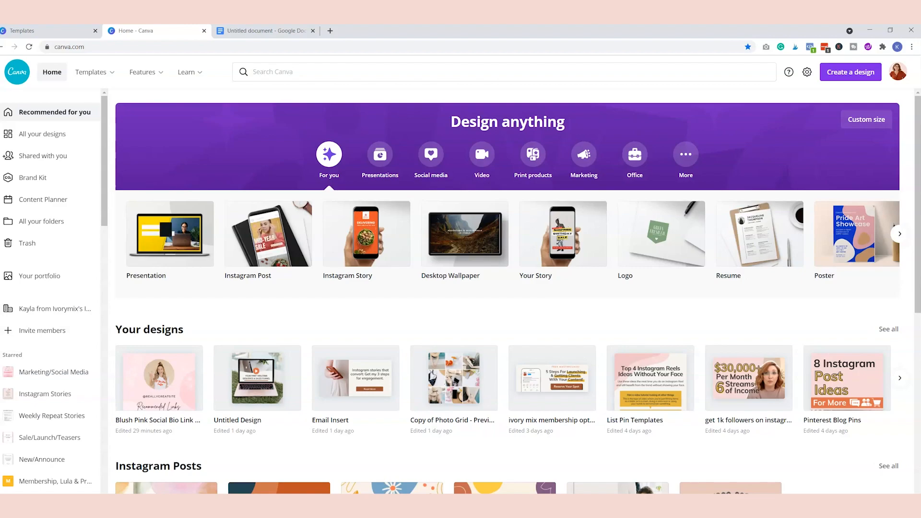
pyautogui.click(850, 71)
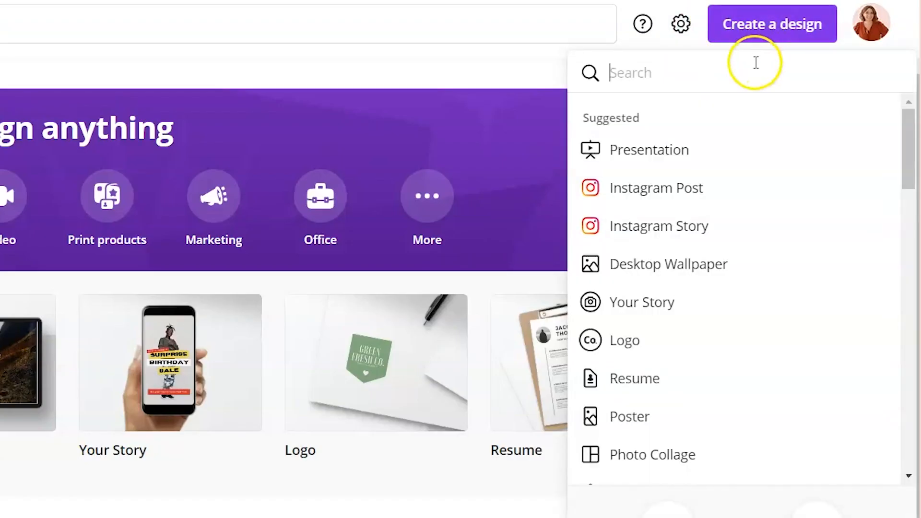
pyautogui.scroll(-3)
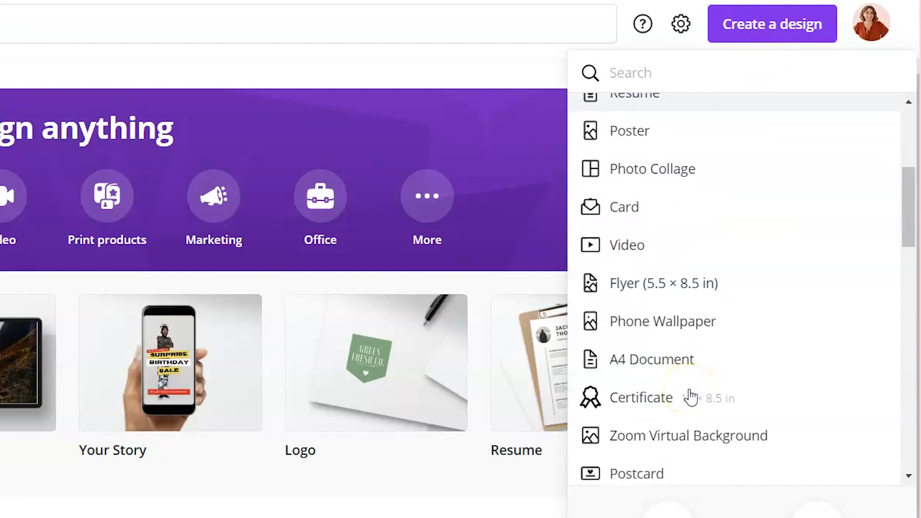
pyautogui.moveTo(639, 359)
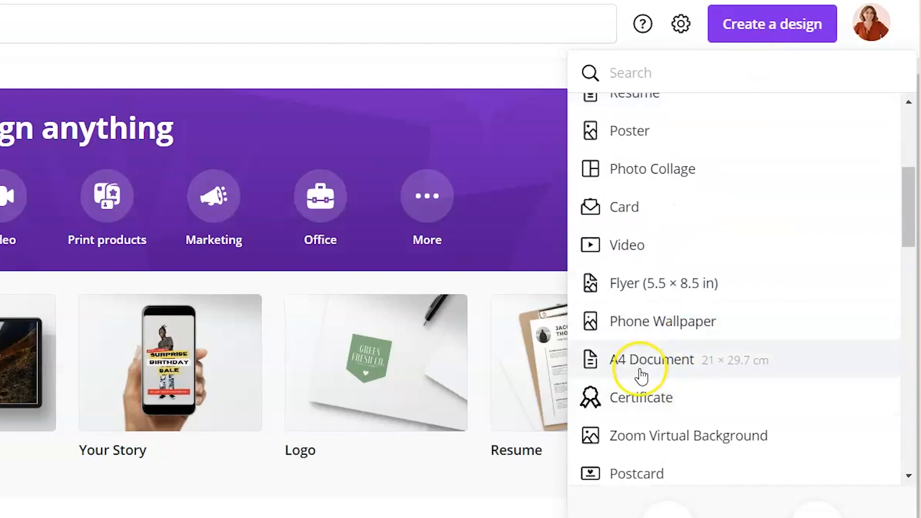
pyautogui.click(652, 359)
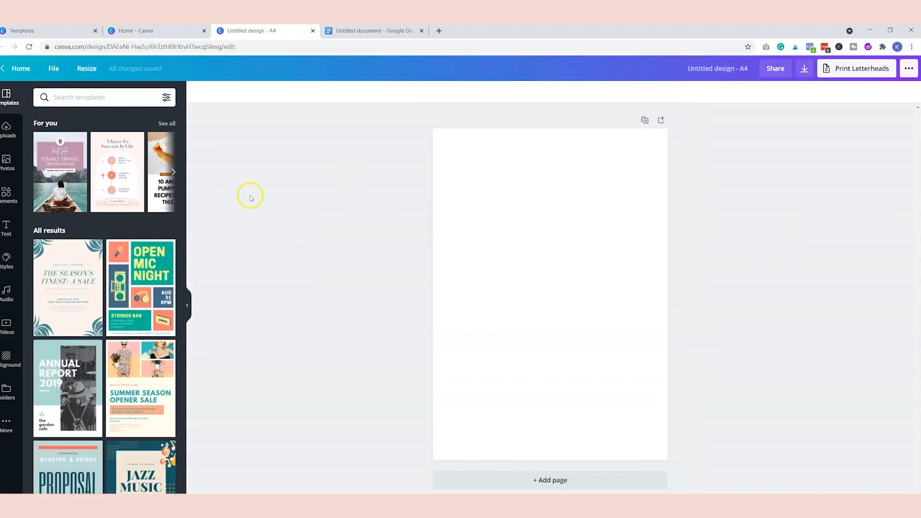
pyautogui.moveTo(222, 276)
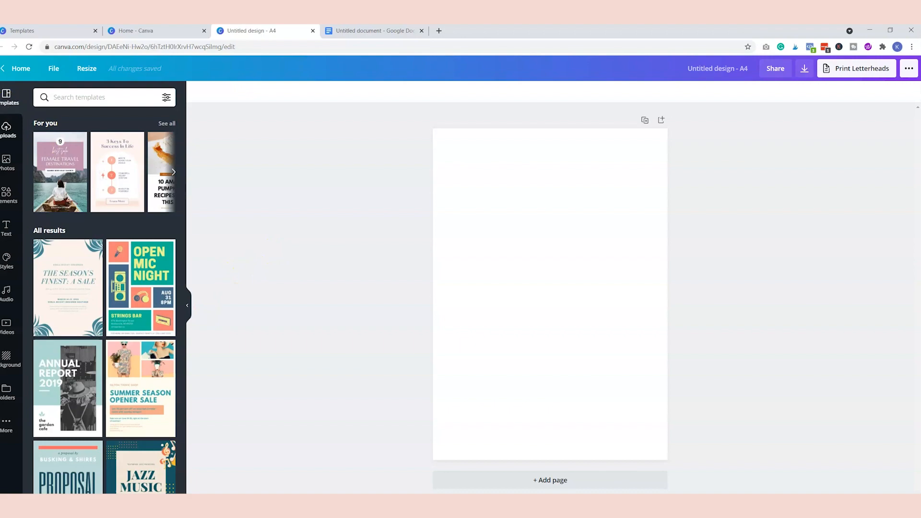
# Step: Search templates using the recent 'cover' search and browse the results
pyautogui.click(104, 97)
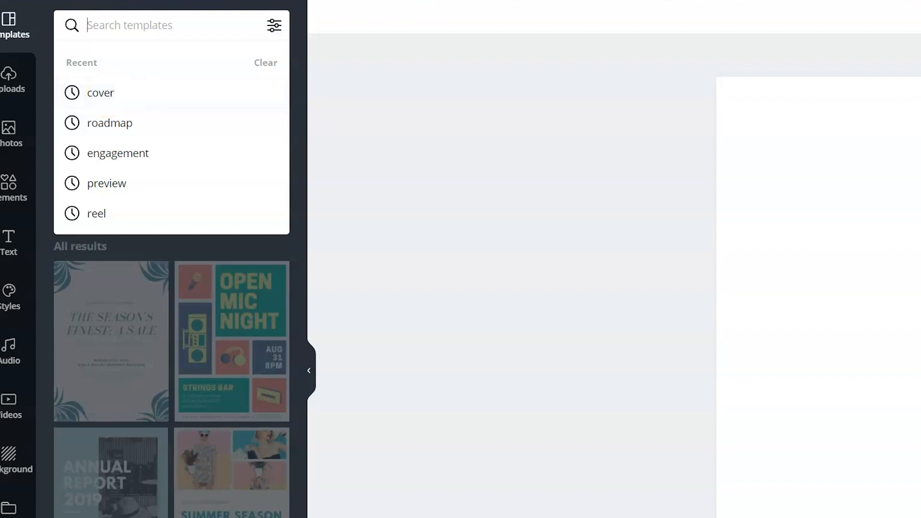
pyautogui.moveTo(123, 93)
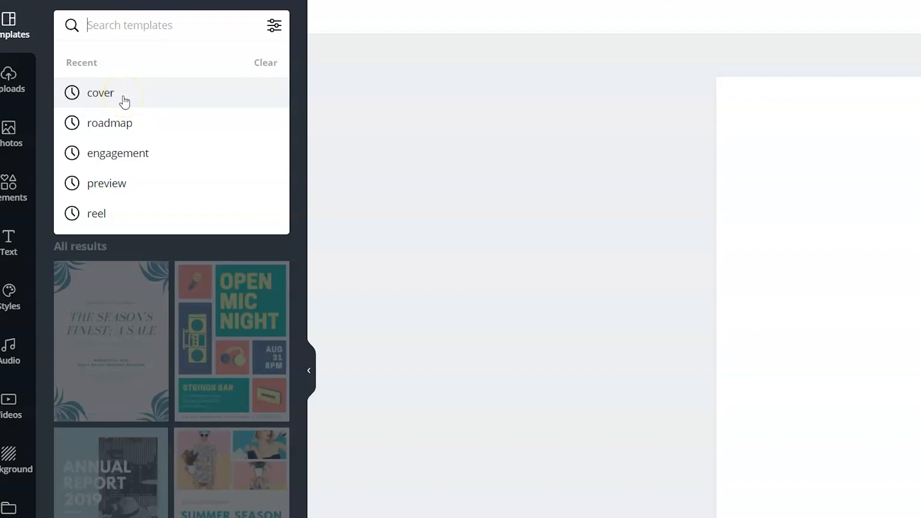
pyautogui.click(100, 93)
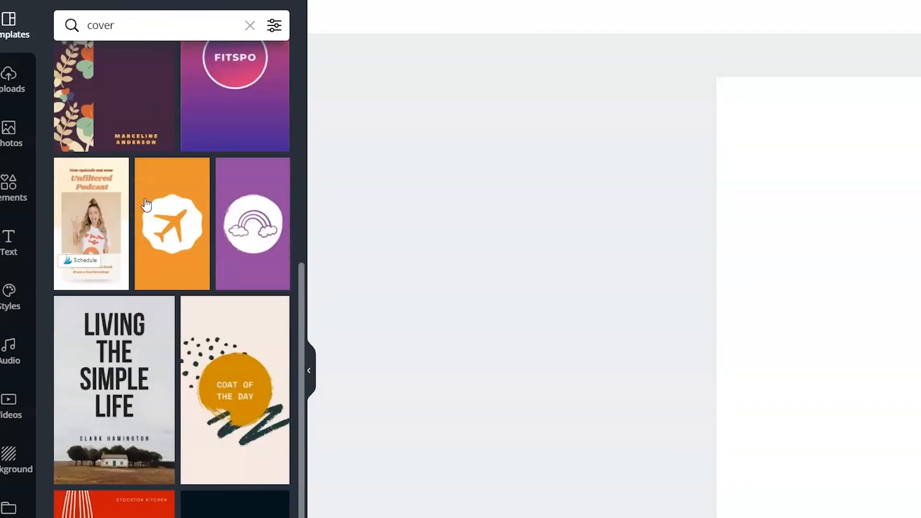
pyautogui.scroll(-3)
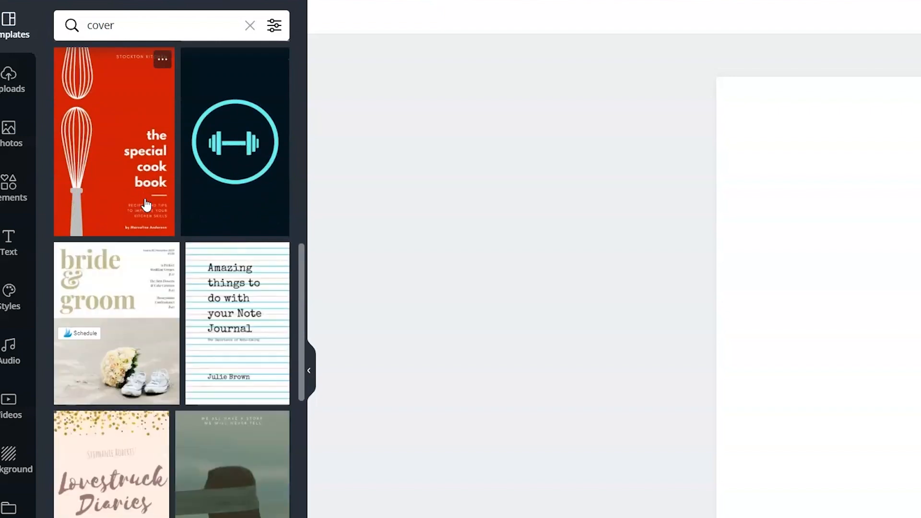
pyautogui.scroll(-3)
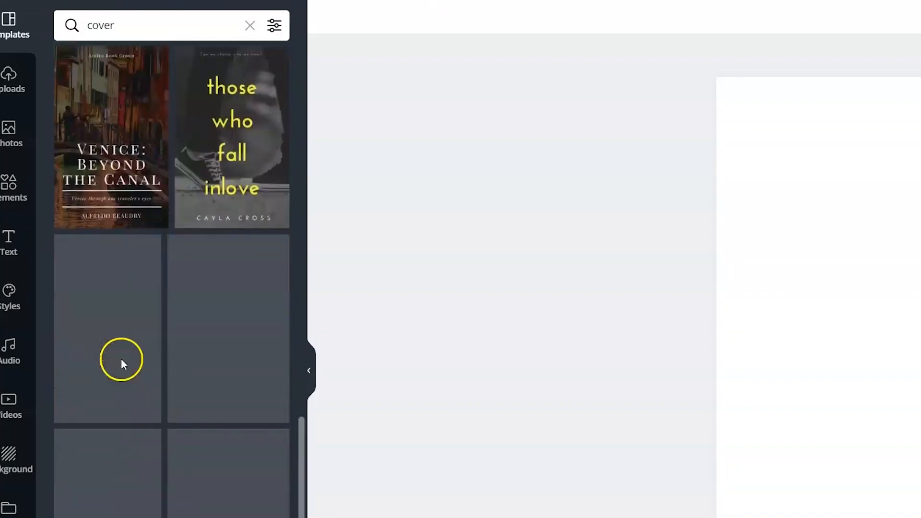
pyautogui.scroll(-3)
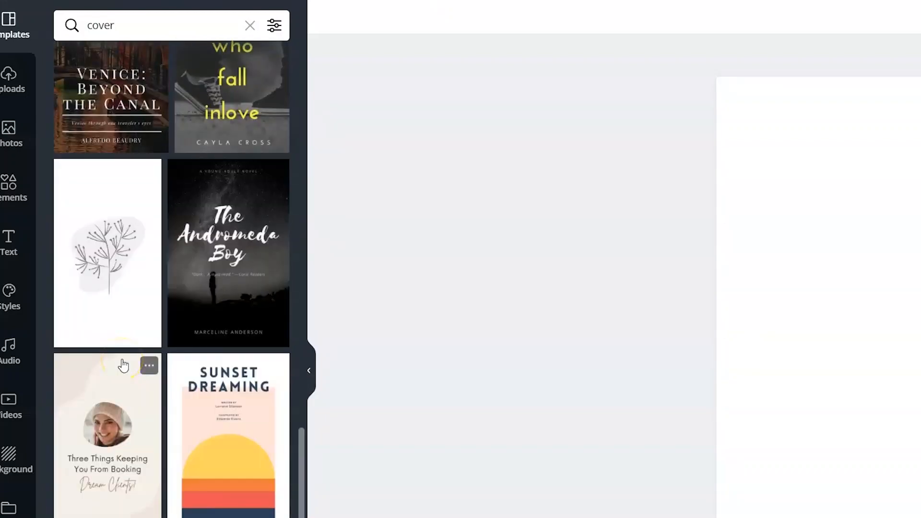
pyautogui.scroll(-3)
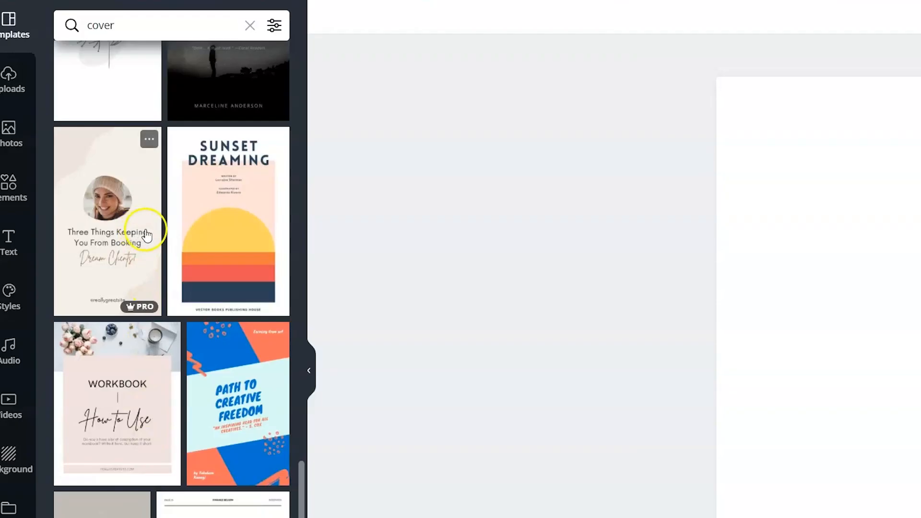
pyautogui.click(275, 25)
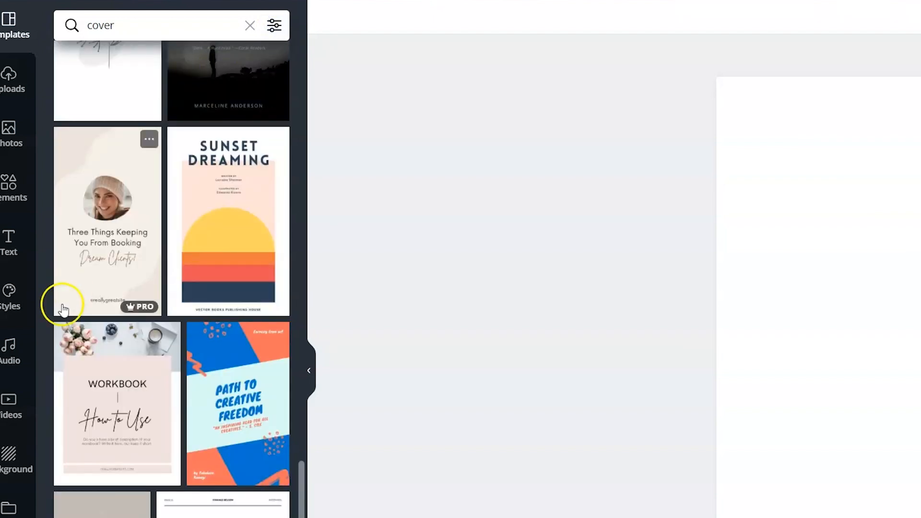
pyautogui.moveTo(250, 292)
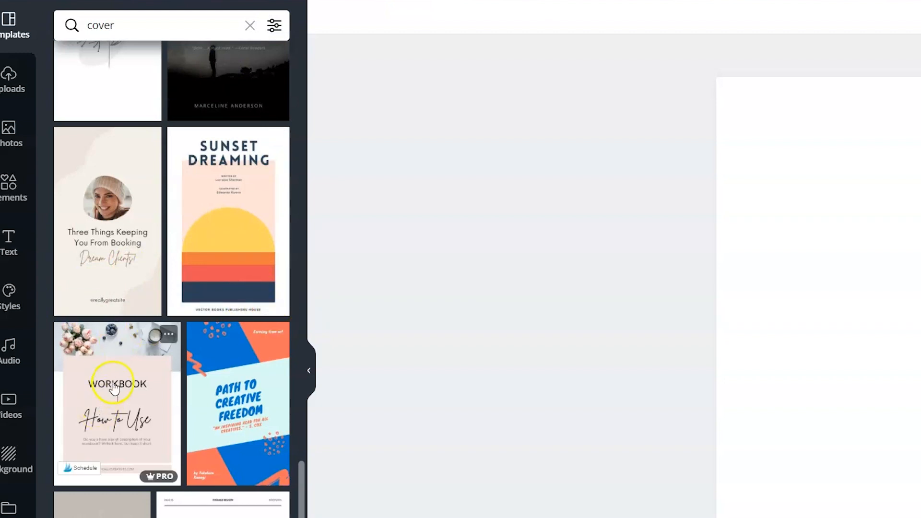
# Step: Apply the 'Workbook | How to Use' cover template to page 1 and adjust its flowers photo
pyautogui.click(117, 404)
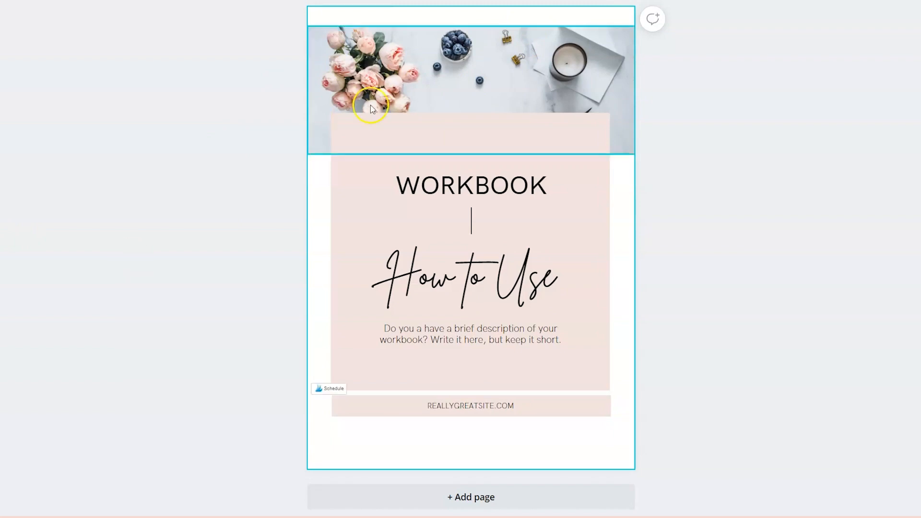
pyautogui.click(370, 108)
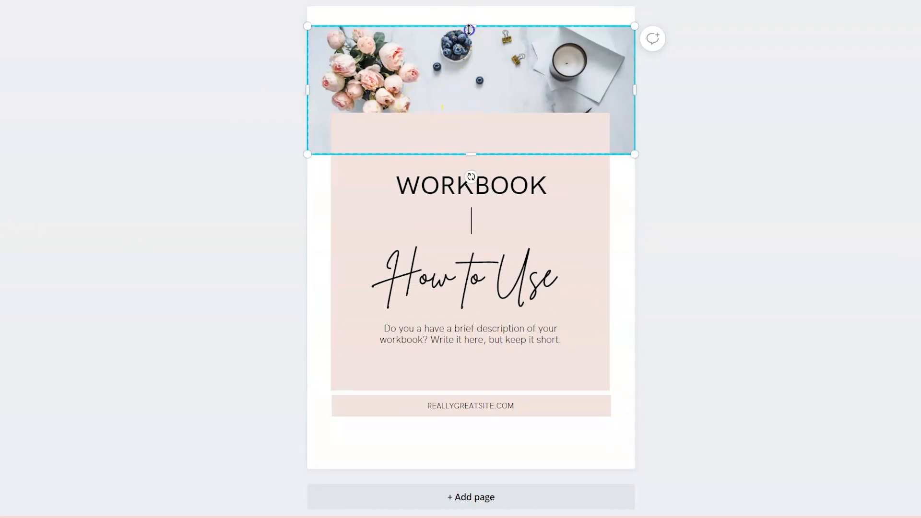
pyautogui.moveTo(469, 30); pyautogui.dragTo(464, 8)
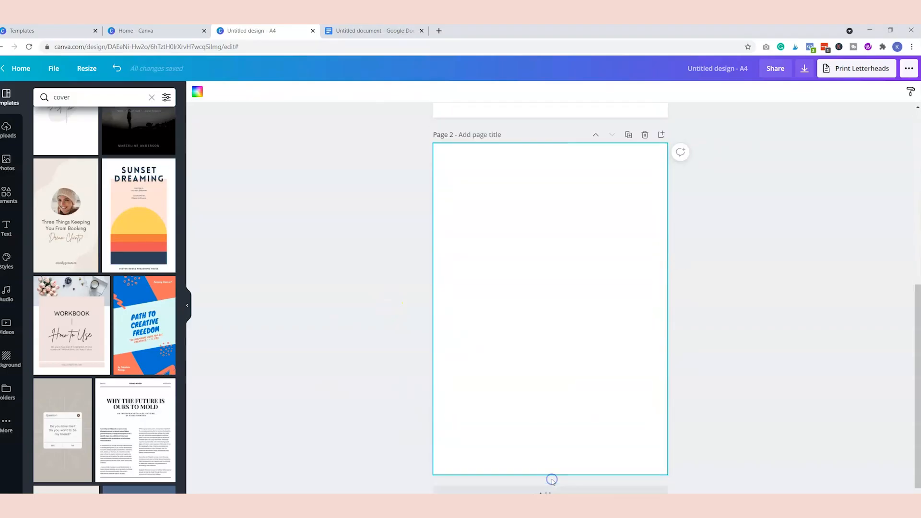
# Step: Search templates for 'about' and apply the 'Hi there' polaroid About Us layout to page 2
pyautogui.click(372, 30)
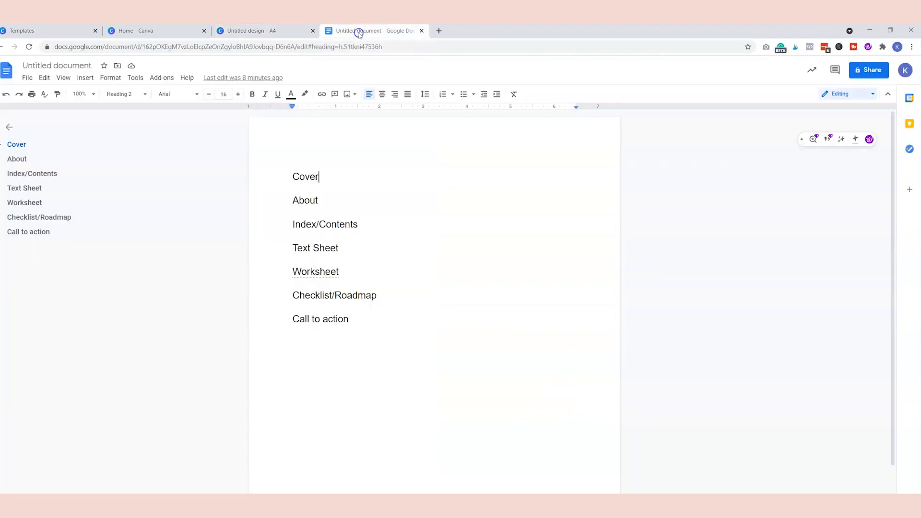
pyautogui.click(252, 31)
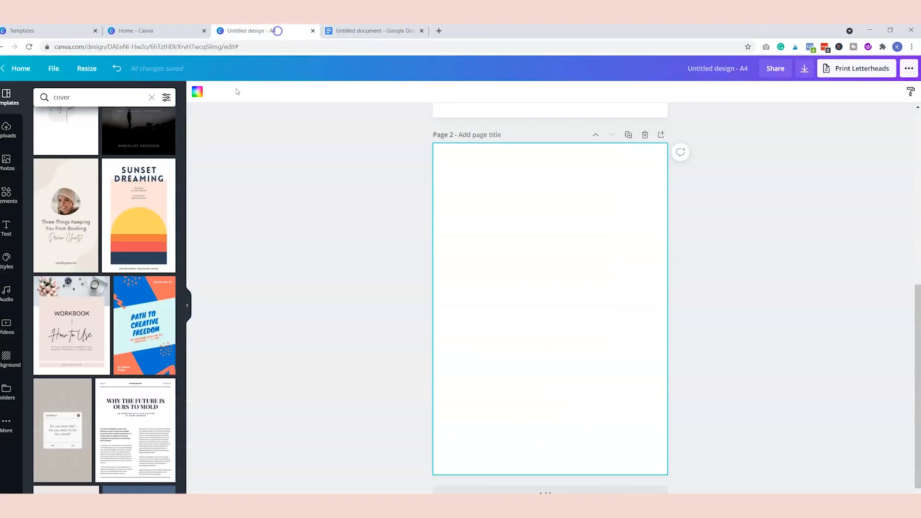
pyautogui.write('about')
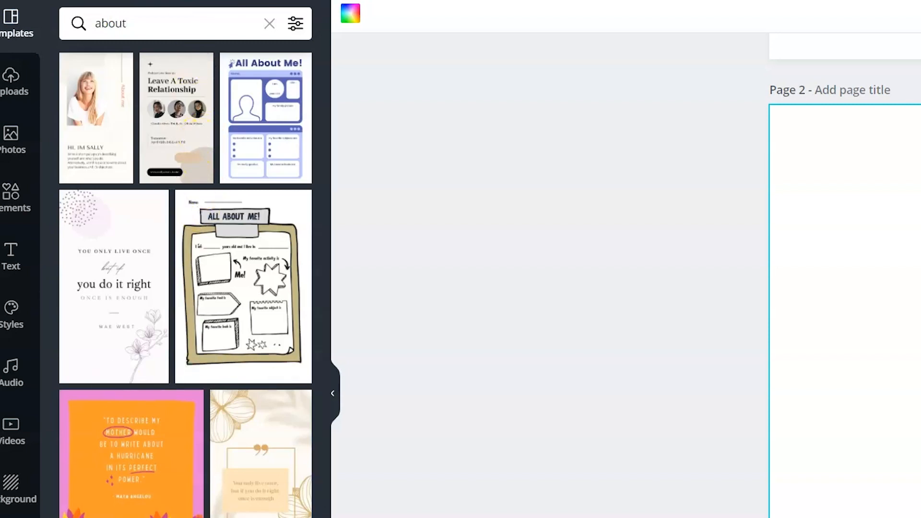
pyautogui.scroll(-3)
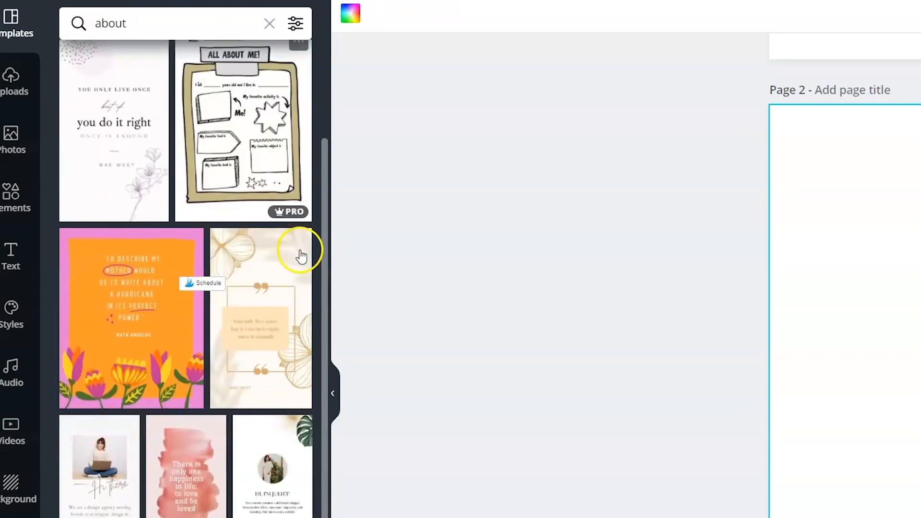
pyautogui.scroll(-3)
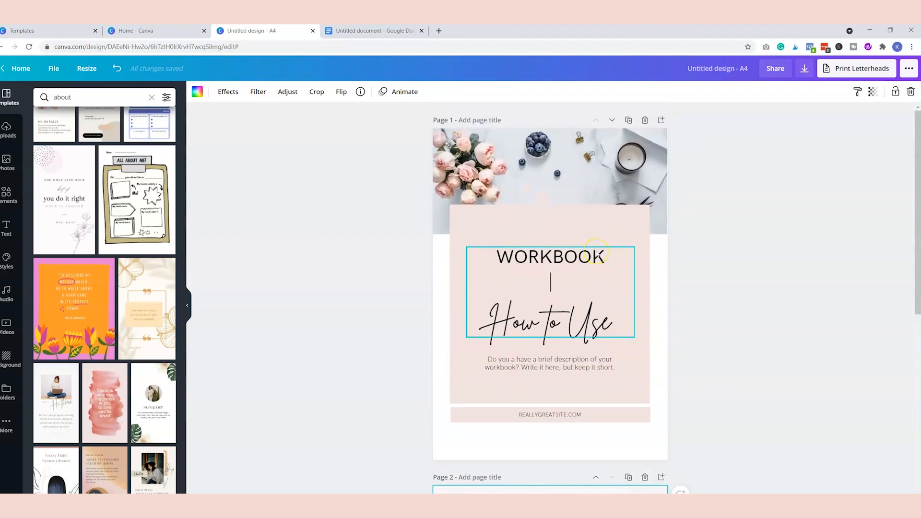
pyautogui.scroll(-3)
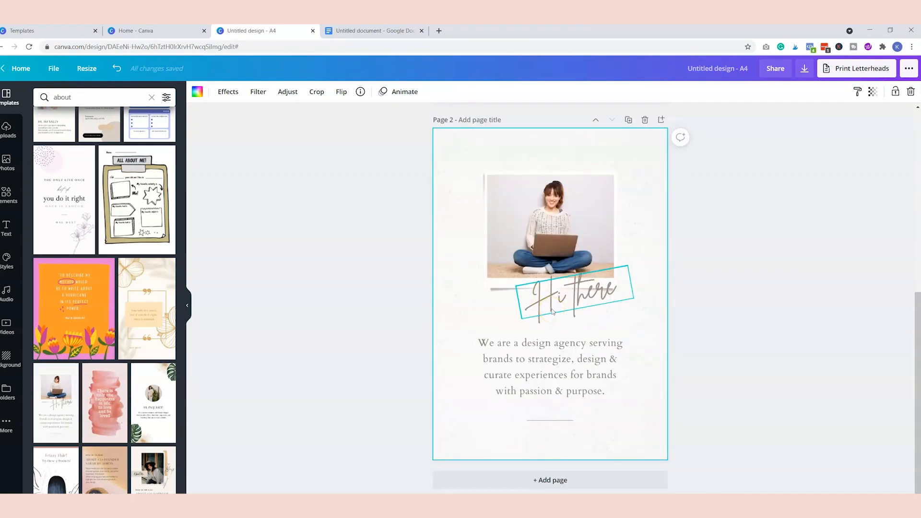
pyautogui.click(551, 365)
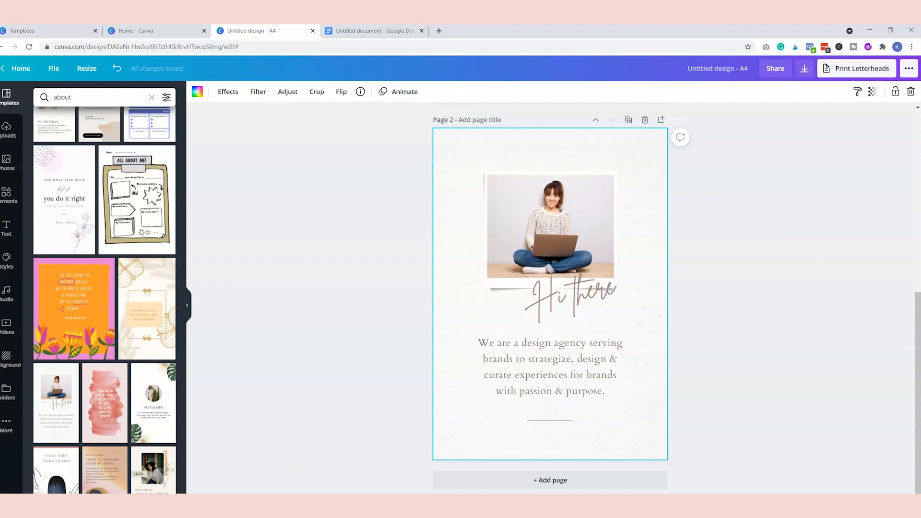
pyautogui.moveTo(352, 31)
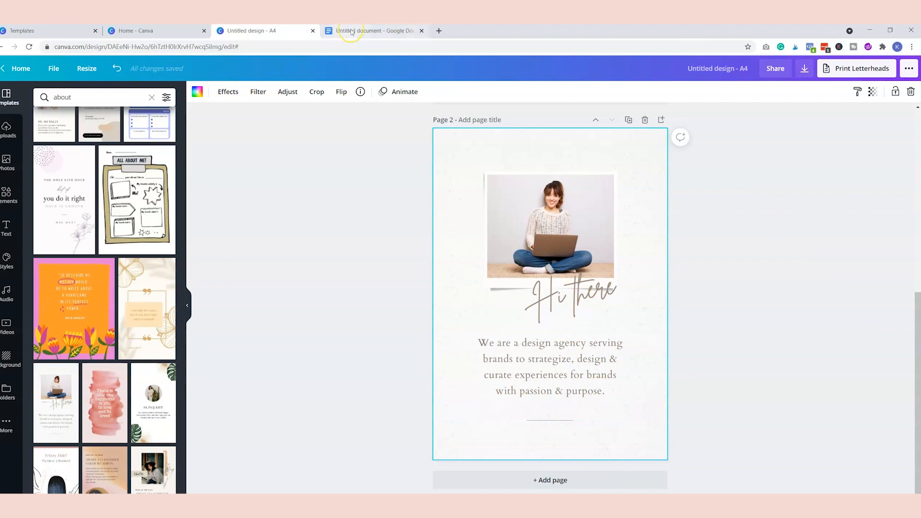
# Step: Check the page outline, search 'index' then 'table of contents', and place the green contents template on page 3
pyautogui.click(375, 31)
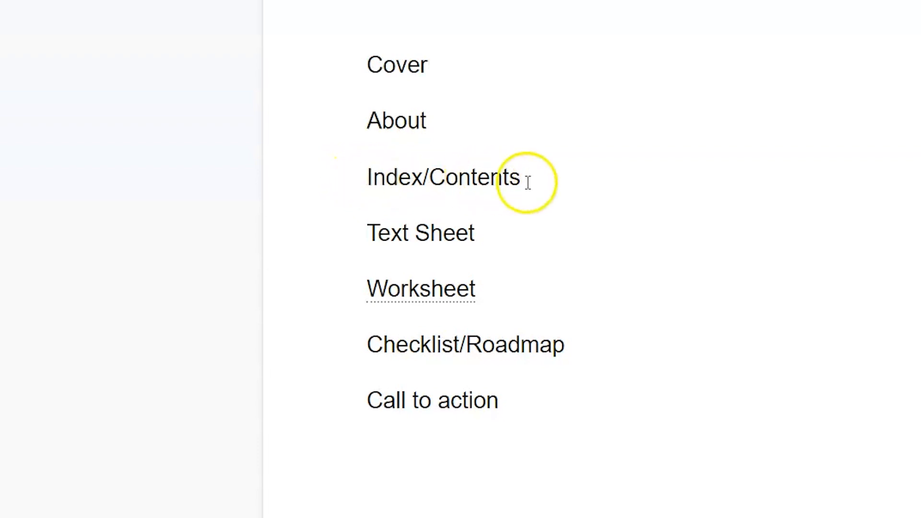
pyautogui.moveTo(511, 142)
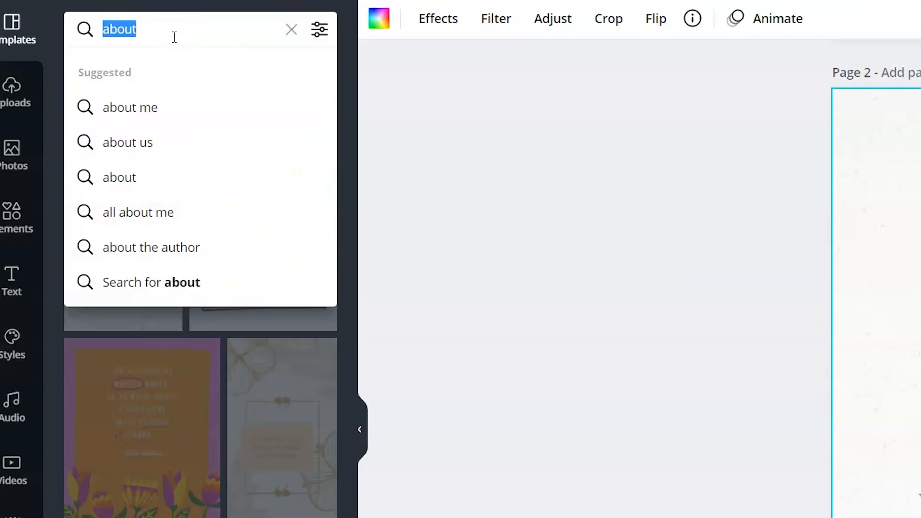
pyautogui.write('index')
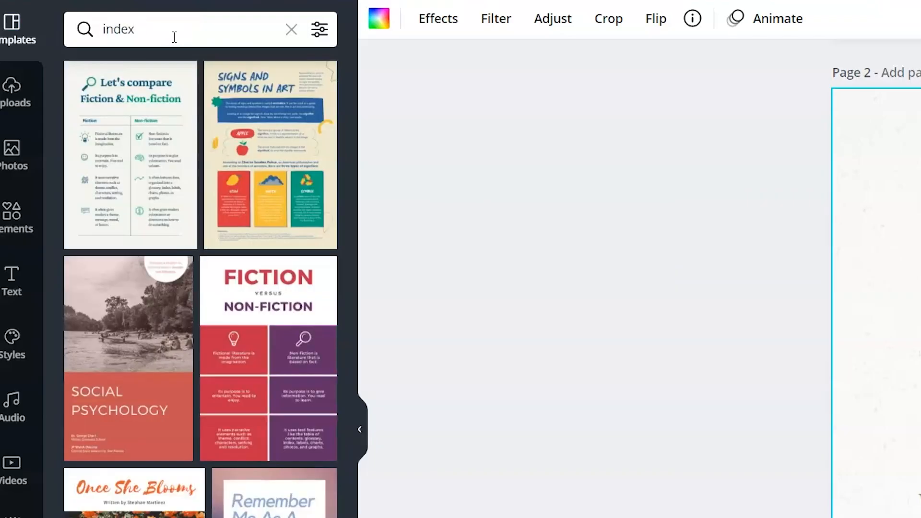
pyautogui.scroll(-3)
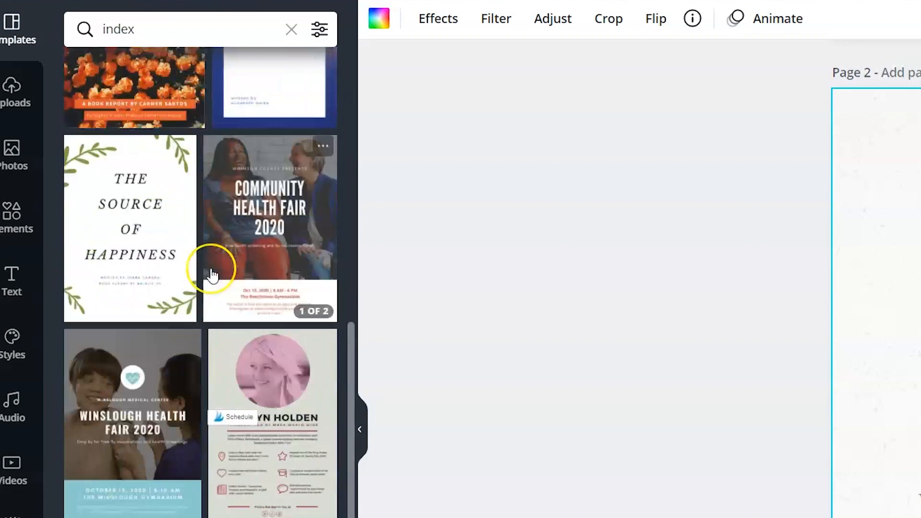
pyautogui.scroll(-3)
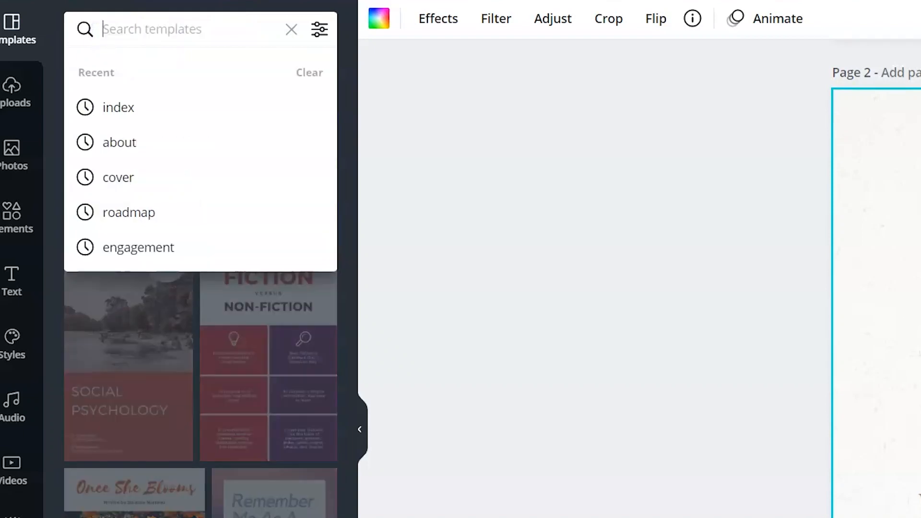
pyautogui.write('table of contents')
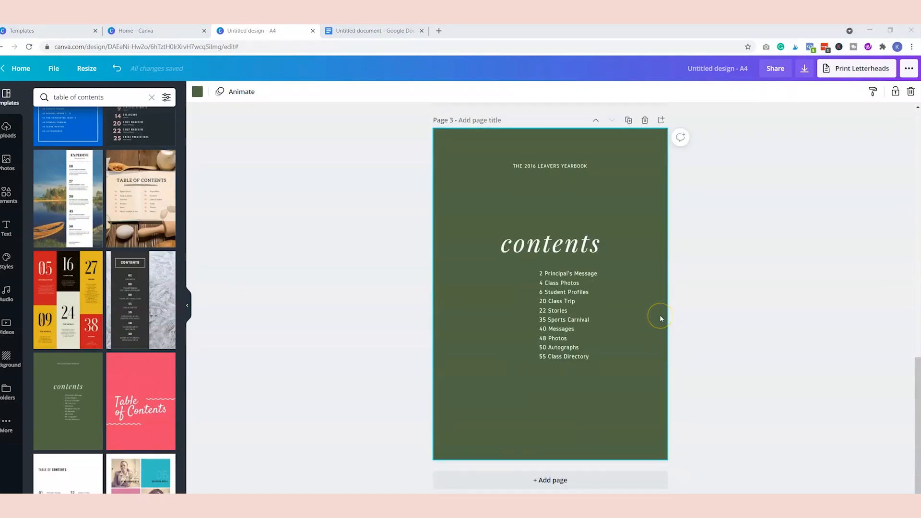
pyautogui.moveTo(20, 490)
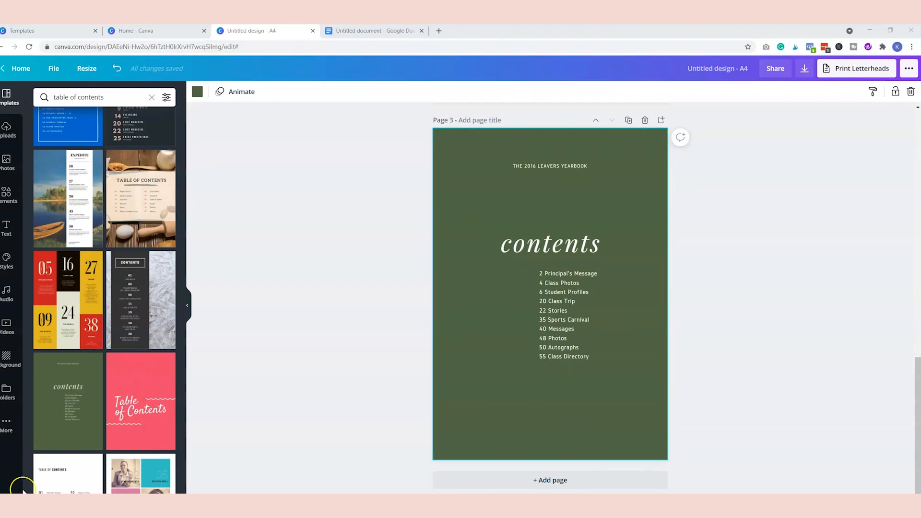
pyautogui.click(373, 31)
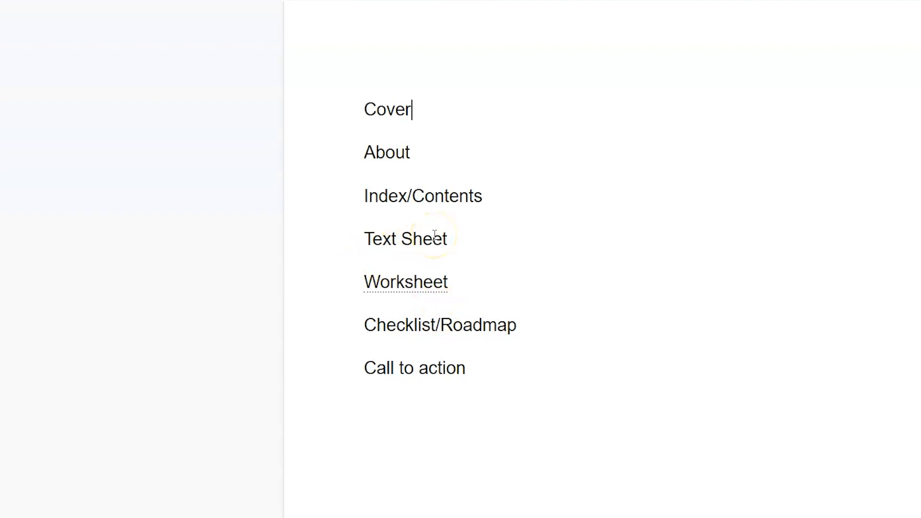
# Step: Search templates for 'text', clear it, and add a blank page 4 below the contents page
pyautogui.click(264, 31)
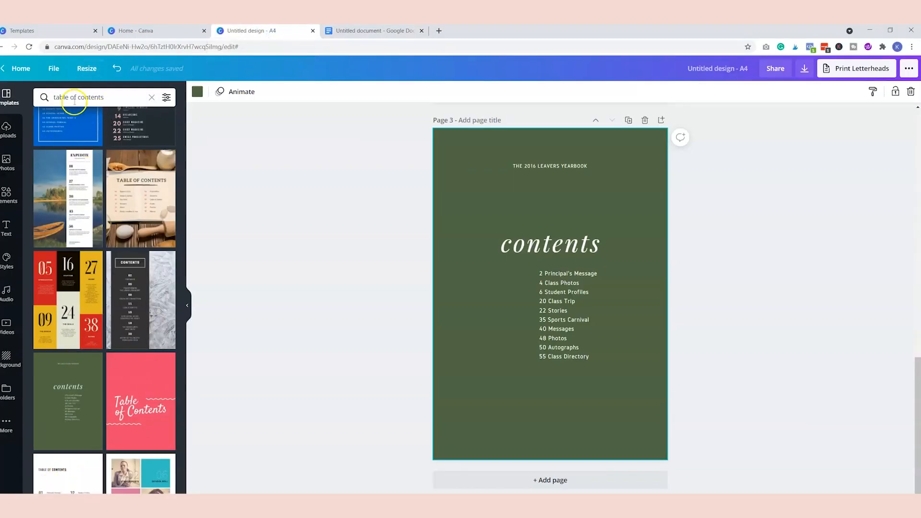
pyautogui.click(88, 97)
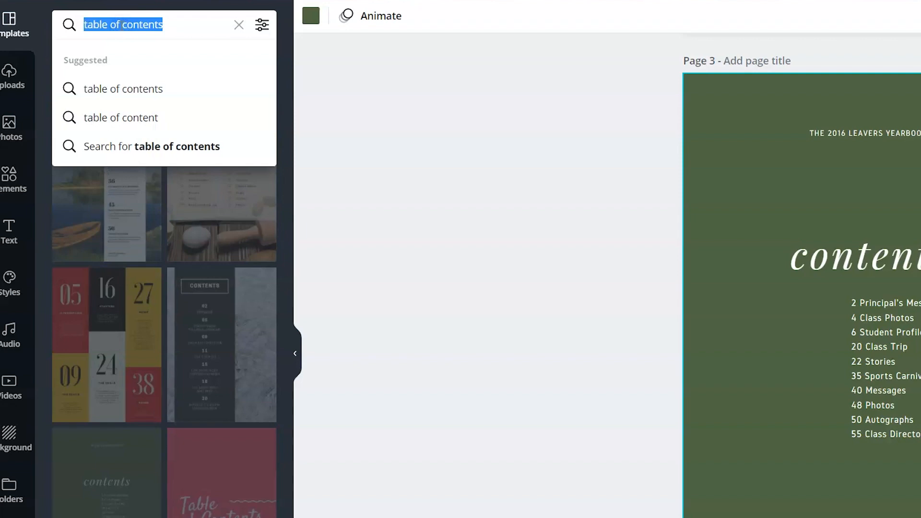
pyautogui.write('text')
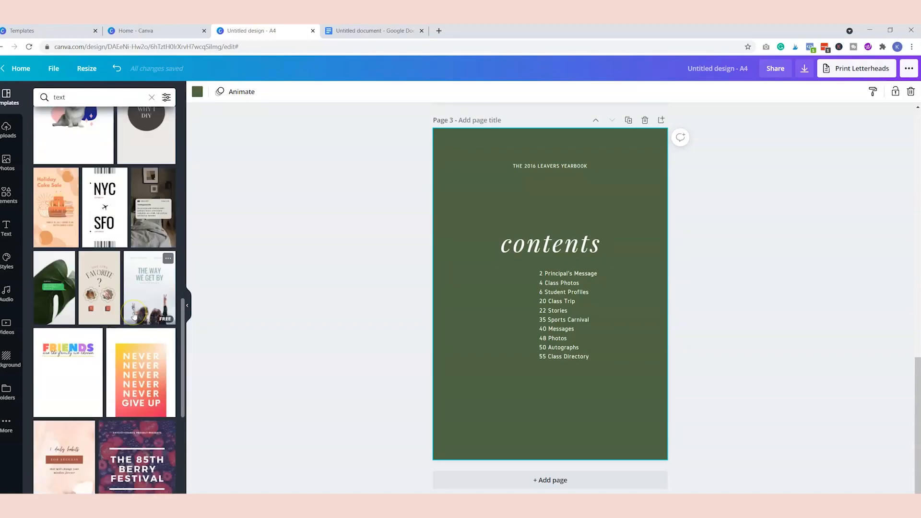
pyautogui.scroll(-3)
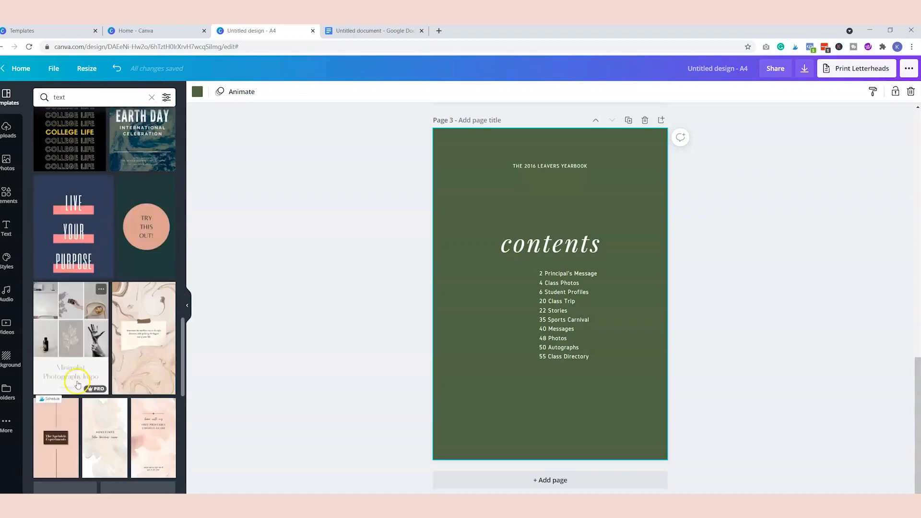
pyautogui.scroll(-3)
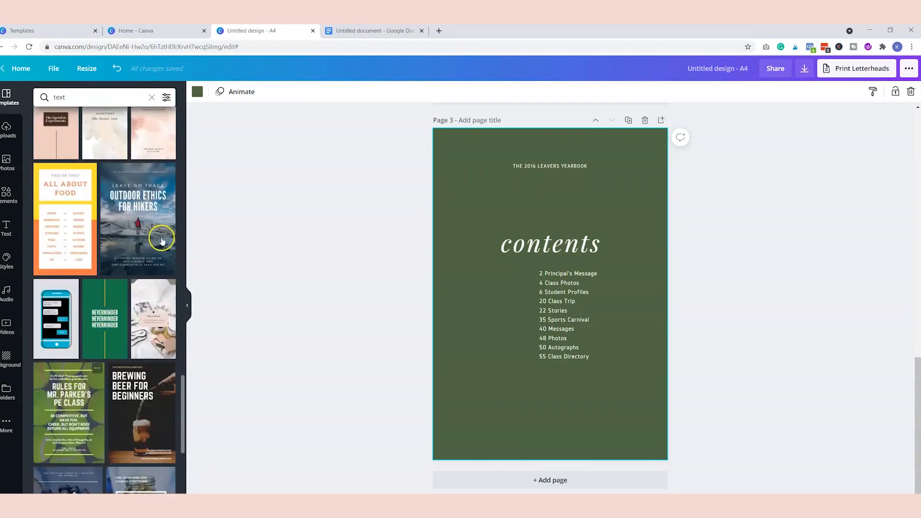
pyautogui.click(151, 97)
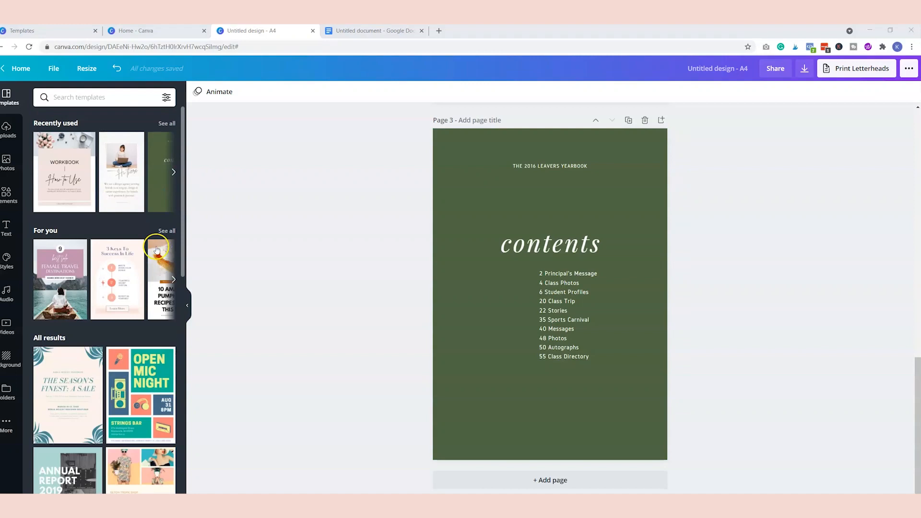
pyautogui.moveTo(382, 270)
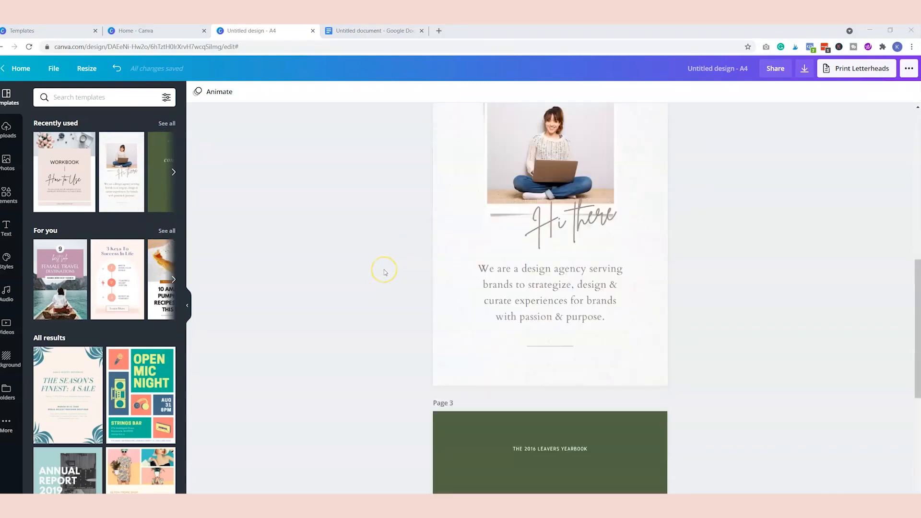
pyautogui.scroll(-3)
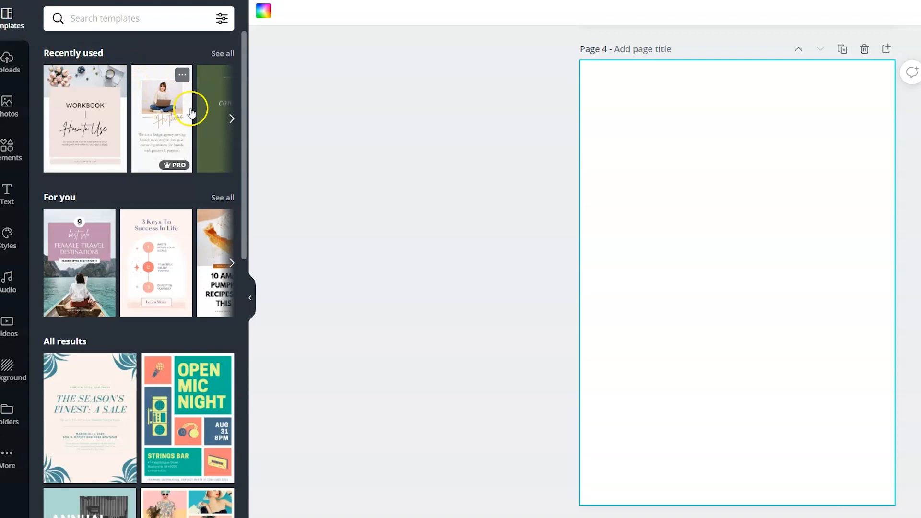
pyautogui.moveTo(178, 91)
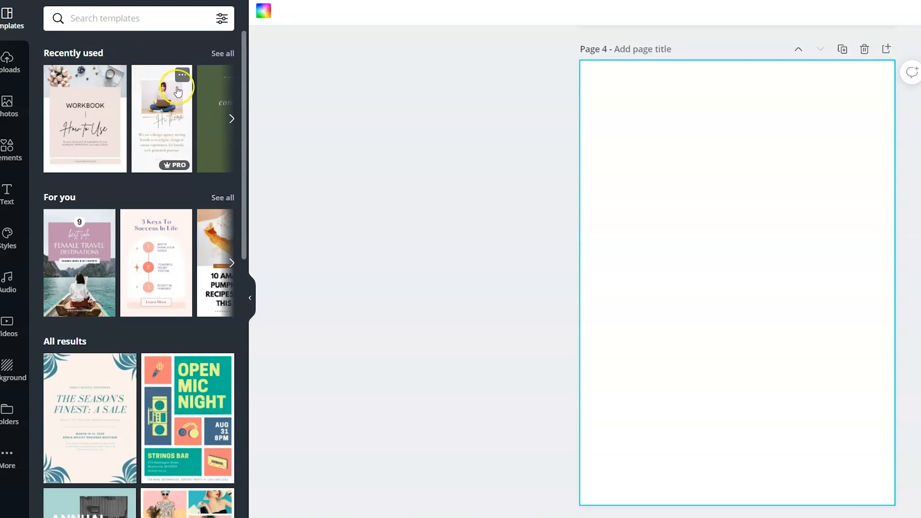
pyautogui.click(182, 77)
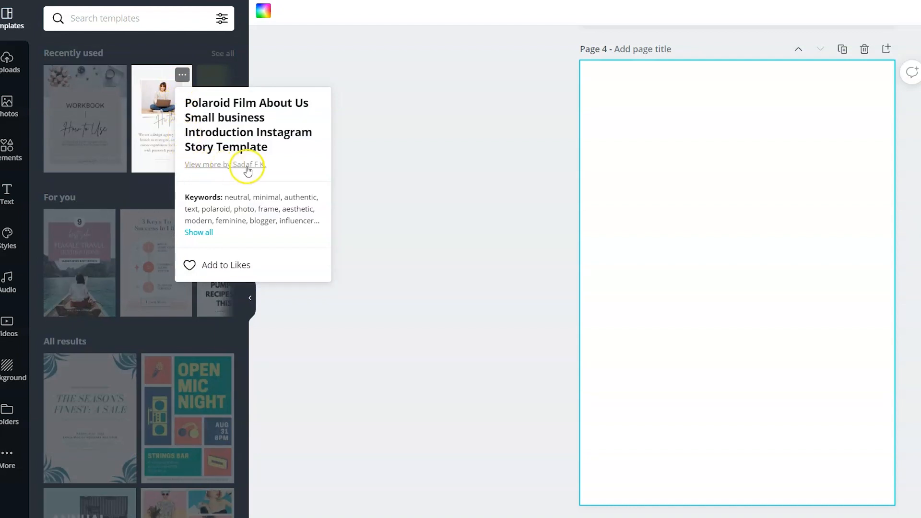
pyautogui.moveTo(231, 170)
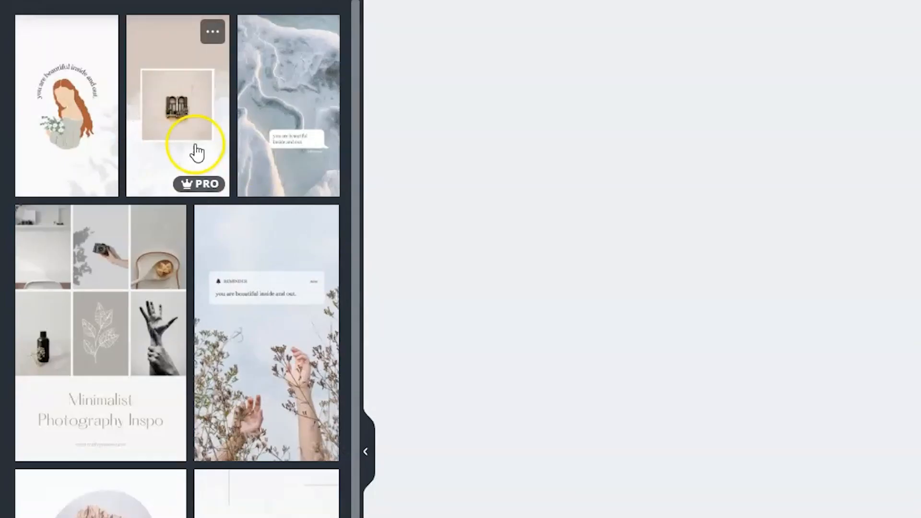
# Step: Scroll through the Polaroid About Us creator's other templates in the panel
pyautogui.scroll(-3)
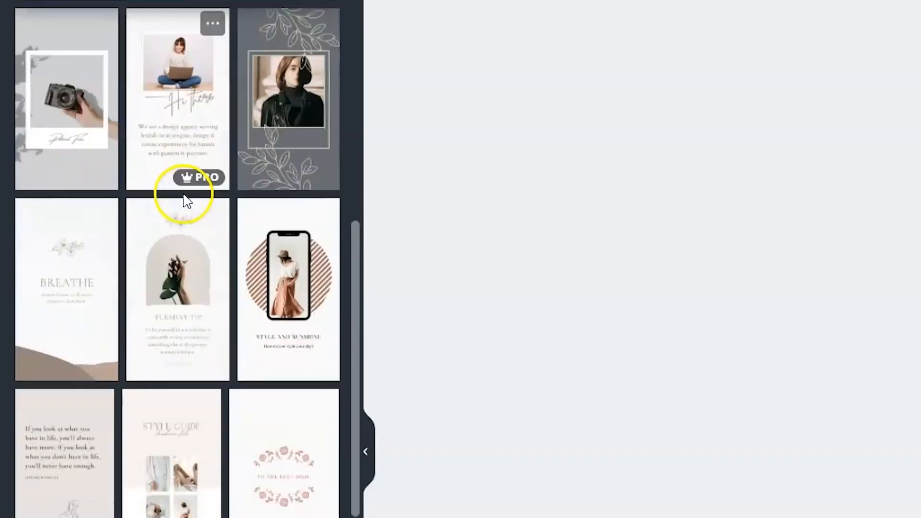
pyautogui.scroll(-3)
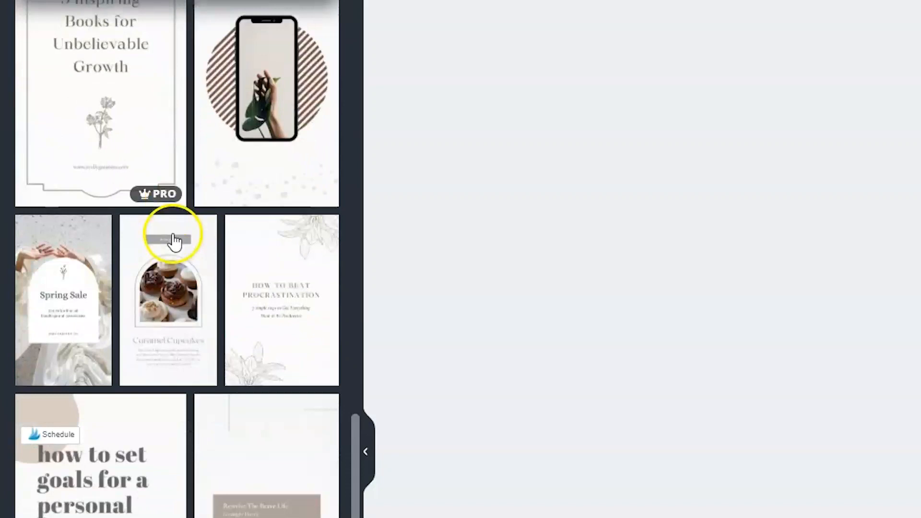
pyautogui.scroll(-3)
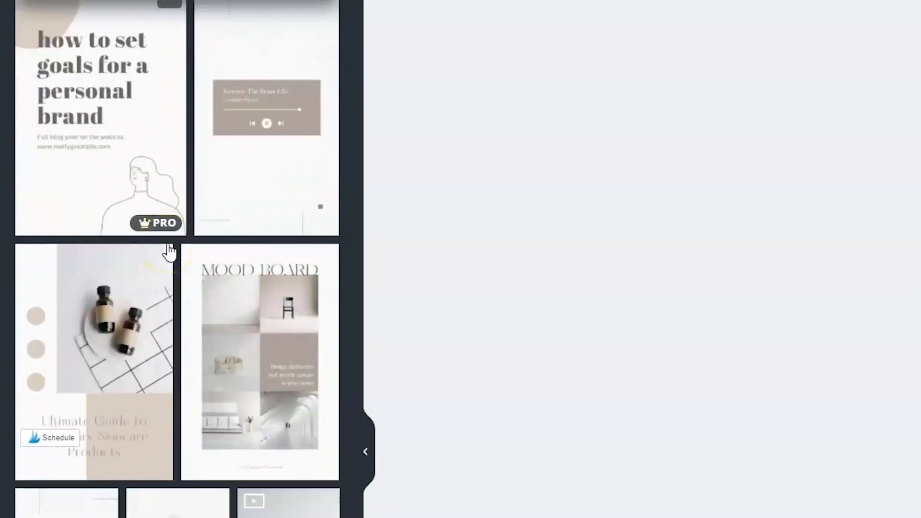
pyautogui.scroll(-3)
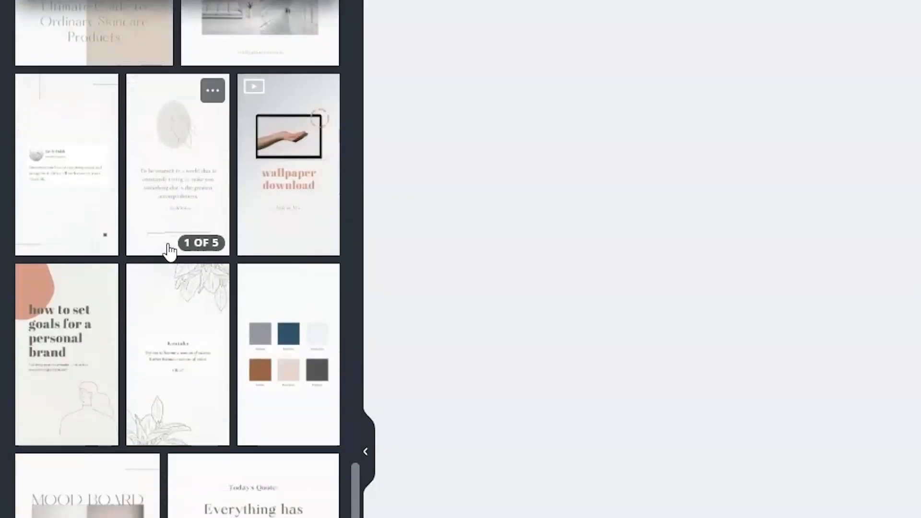
pyautogui.scroll(-3)
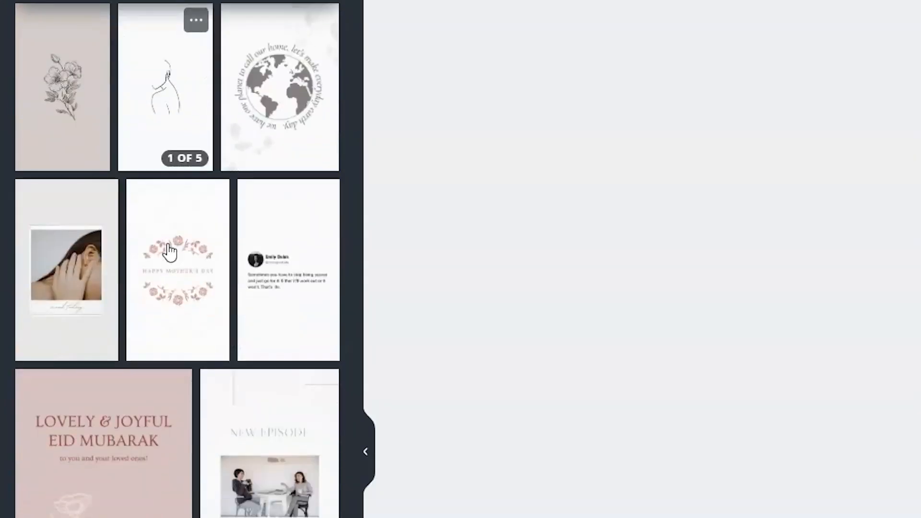
pyautogui.scroll(-3)
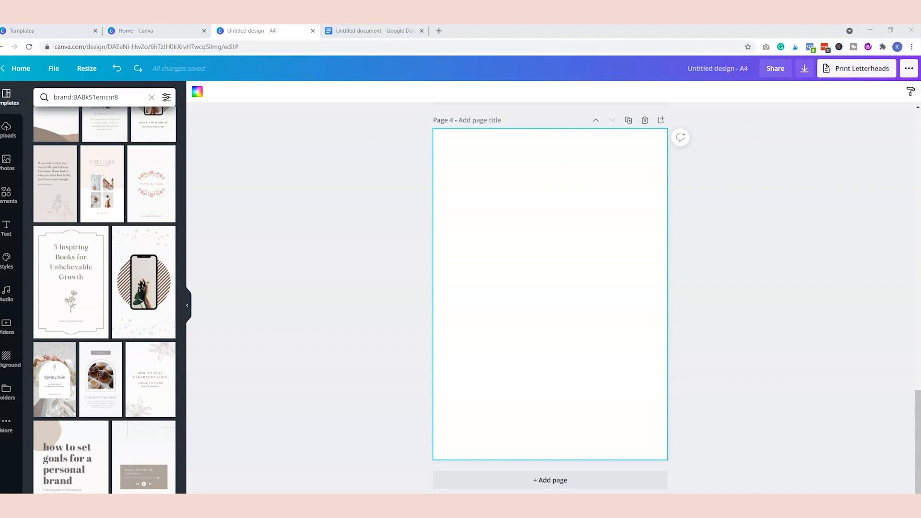
pyautogui.moveTo(100, 378)
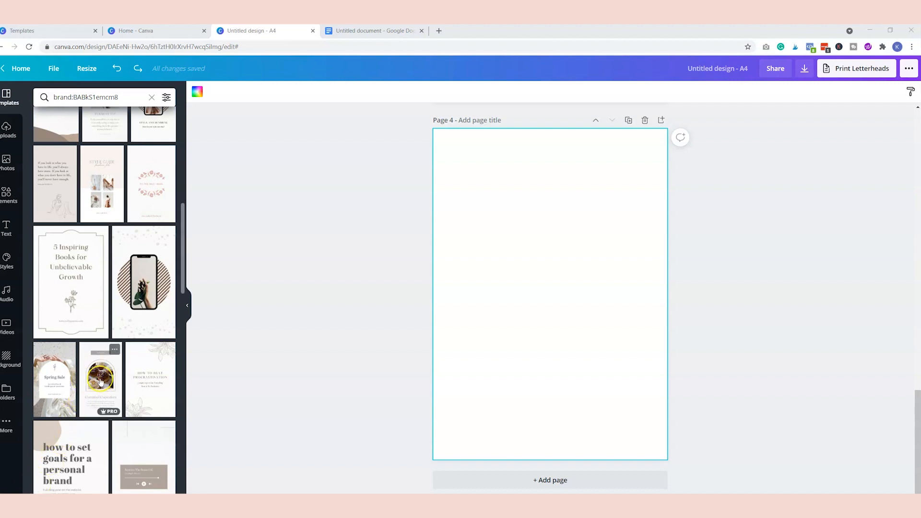
pyautogui.click(99, 378)
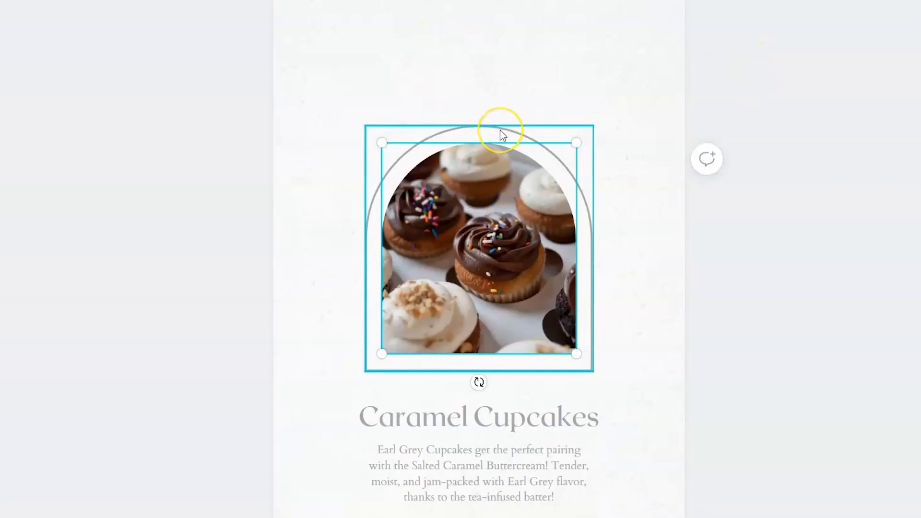
pyautogui.click(478, 415)
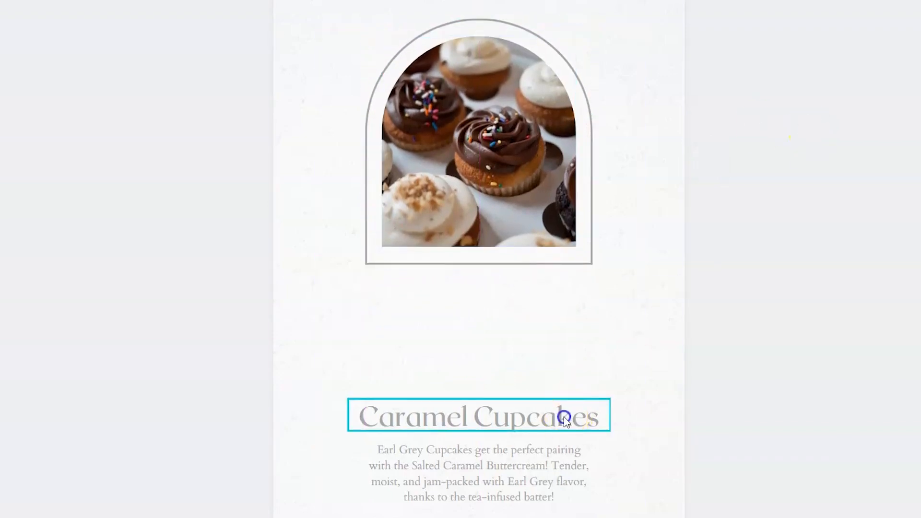
pyautogui.moveTo(564, 415); pyautogui.dragTo(527, 373)
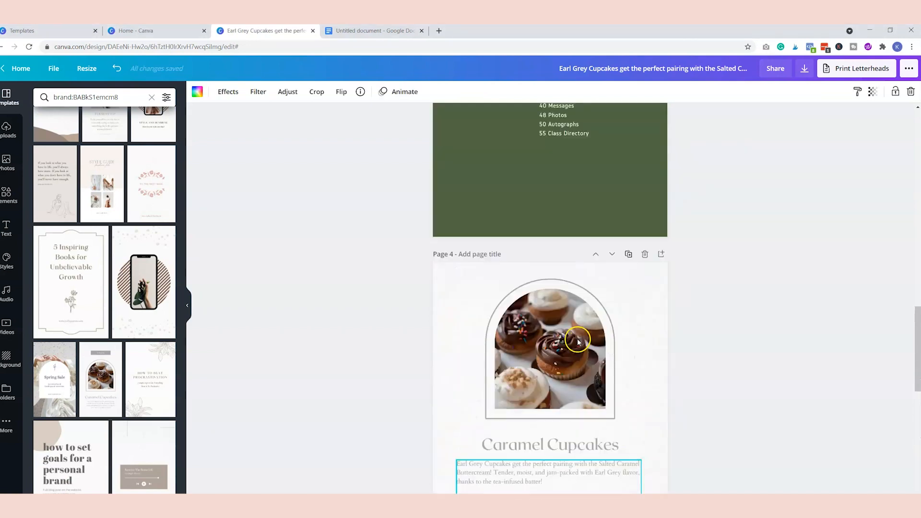
pyautogui.scroll(-3)
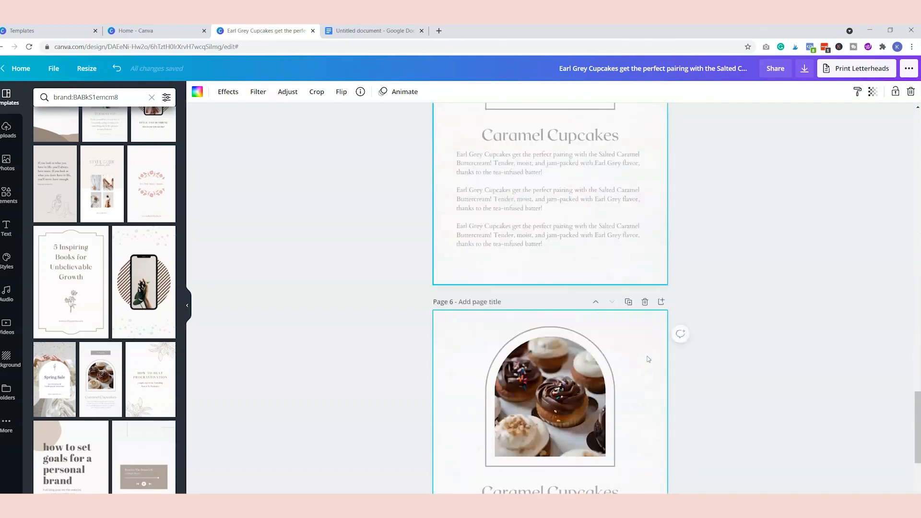
pyautogui.click(374, 31)
pyautogui.write('worksheet')
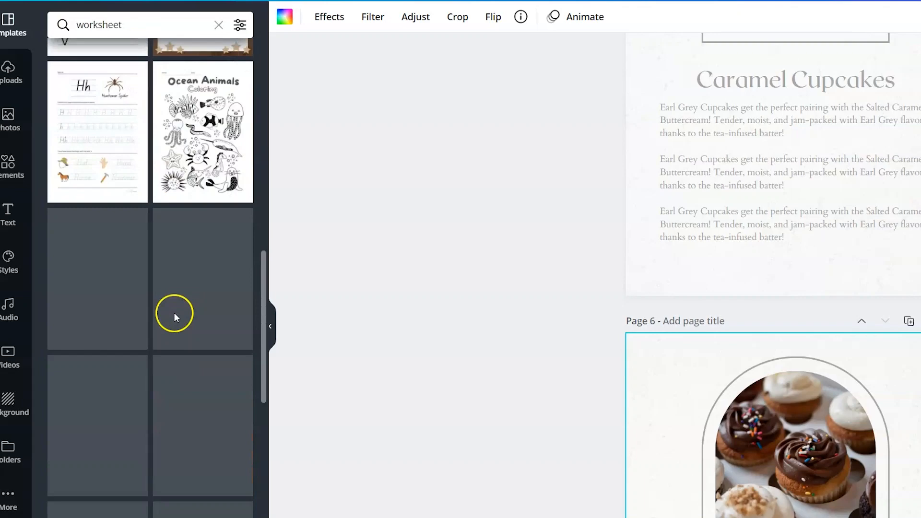
# Step: Replace the 'worksheet' search with 'question' and browse Q&A-style template results
pyautogui.scroll(-3)
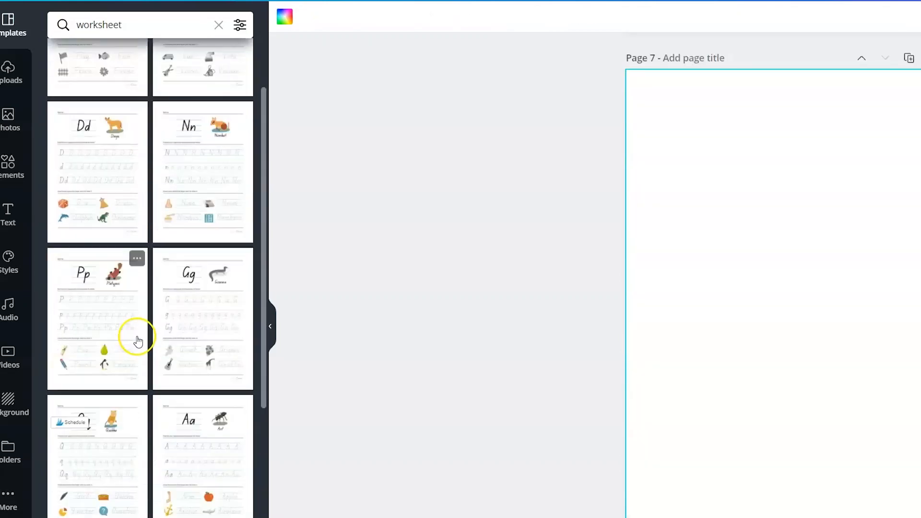
pyautogui.scroll(-3)
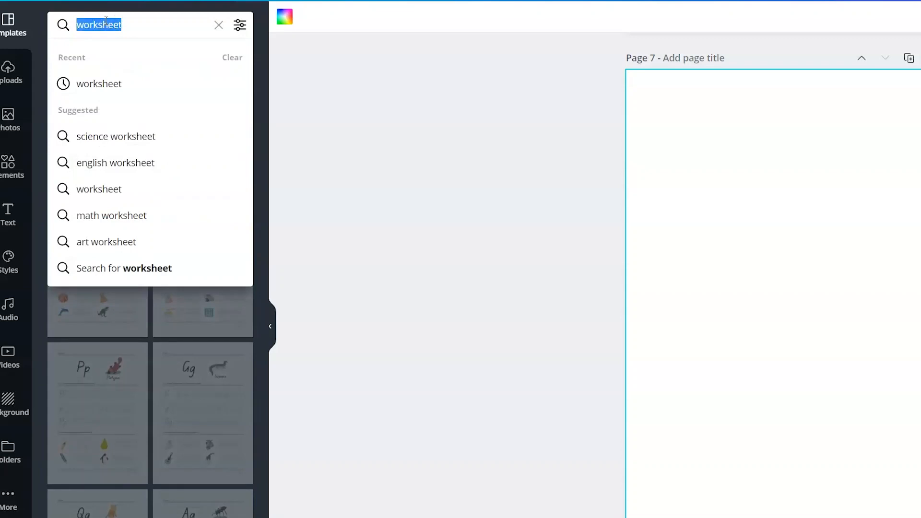
pyautogui.write('questo')
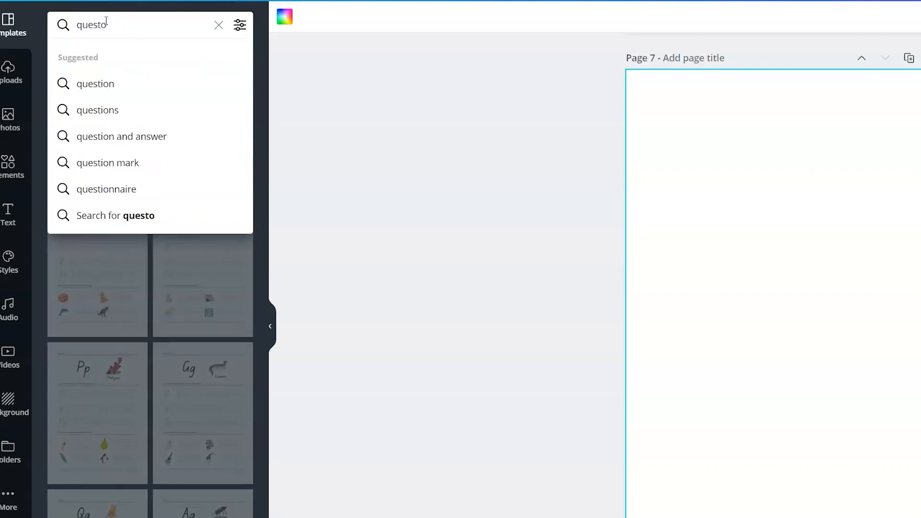
pyautogui.click(93, 83)
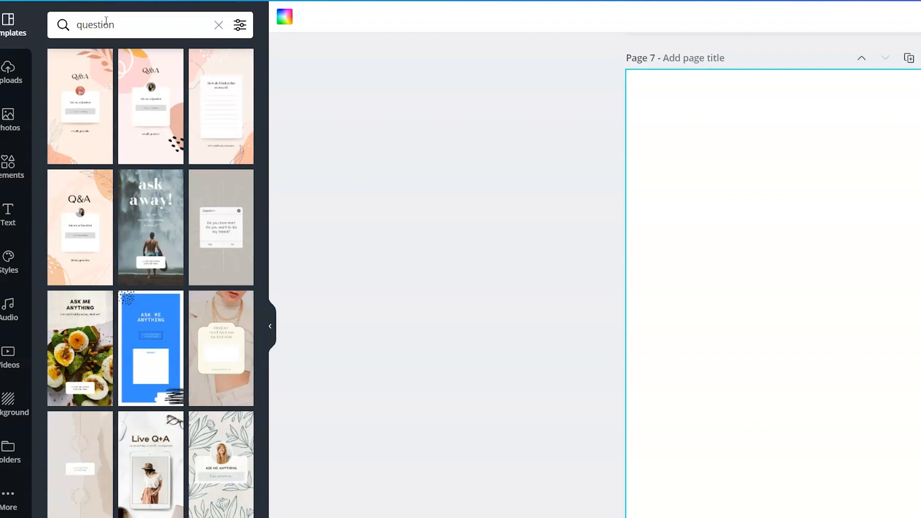
pyautogui.moveTo(164, 349)
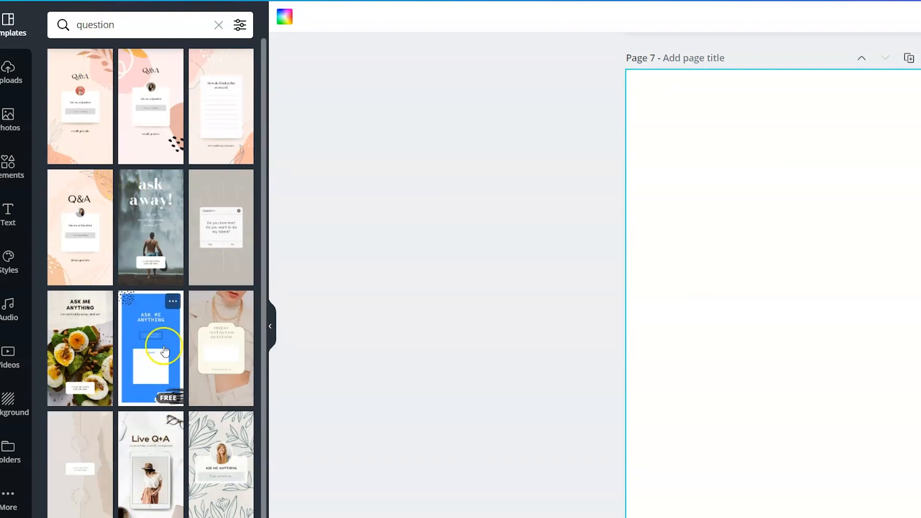
pyautogui.moveTo(210, 347)
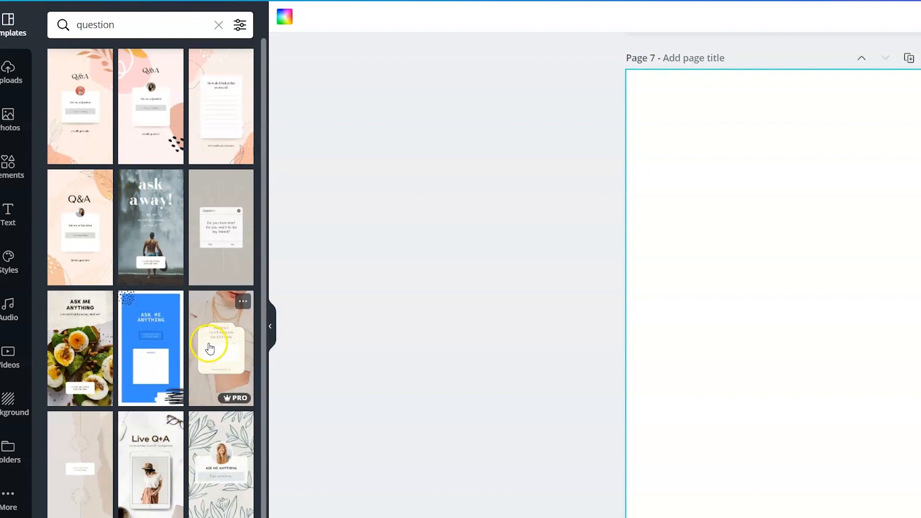
pyautogui.scroll(-3)
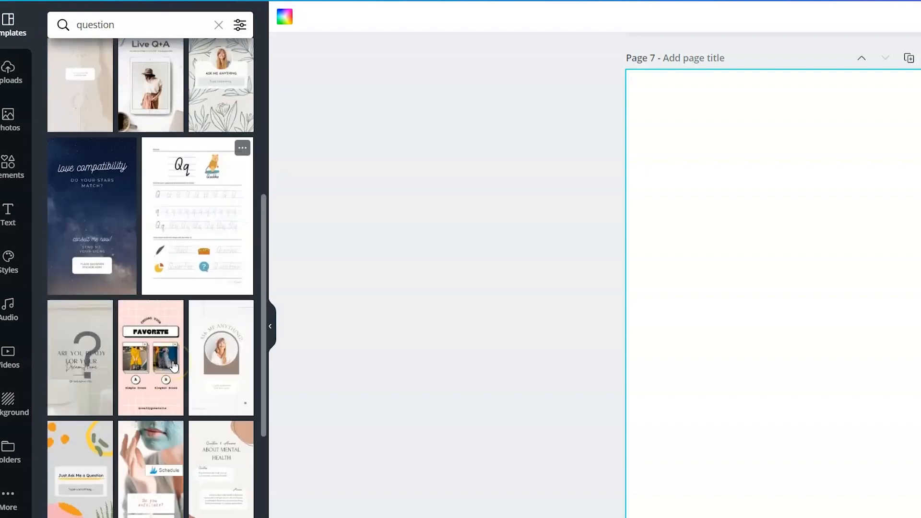
pyautogui.scroll(-3)
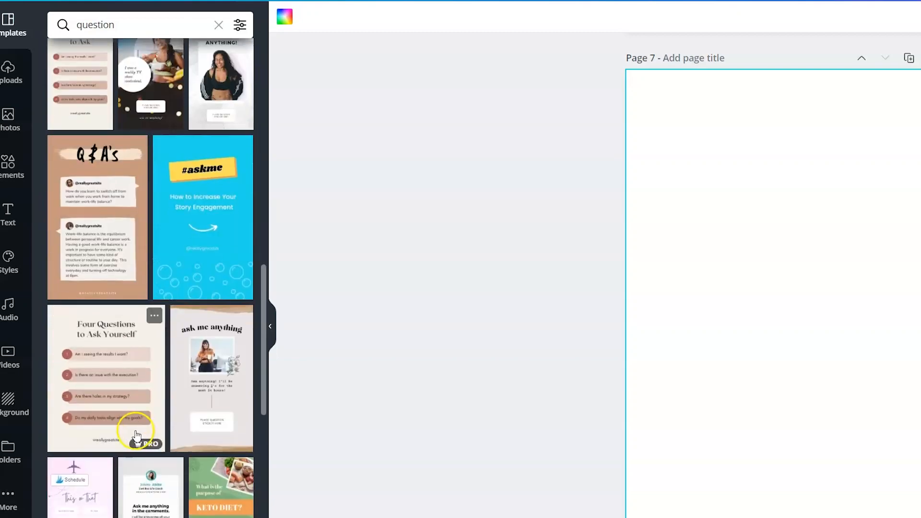
pyautogui.scroll(-3)
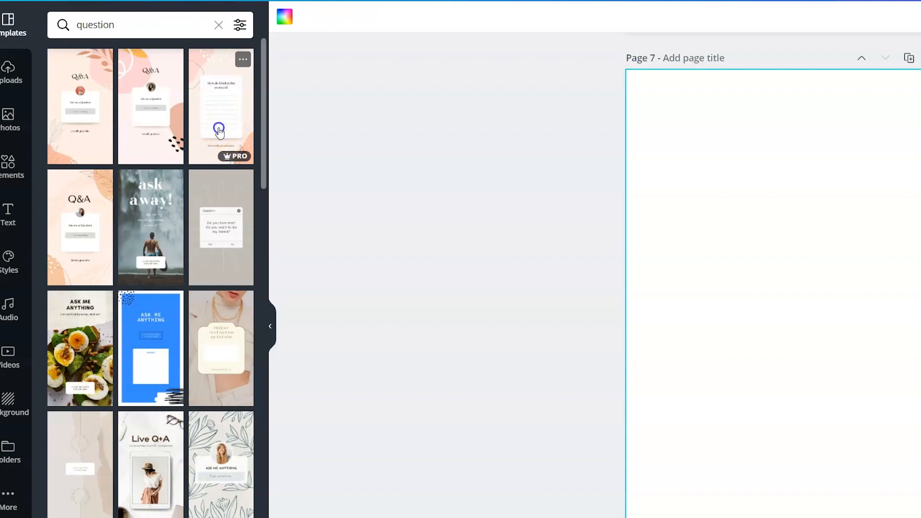
# Step: Apply the 'How do I feel at this moment?' journaling template to page 7 and enlarge its lined card
pyautogui.click(221, 105)
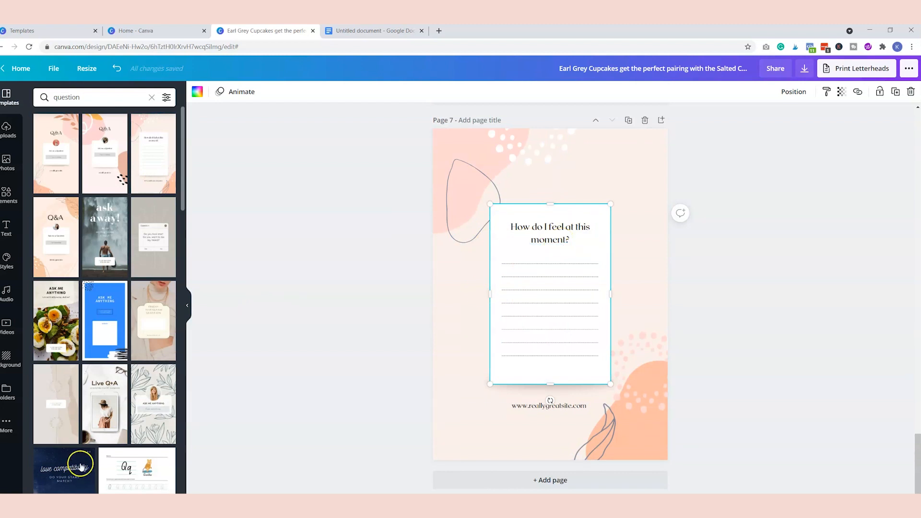
pyautogui.moveTo(355, 264)
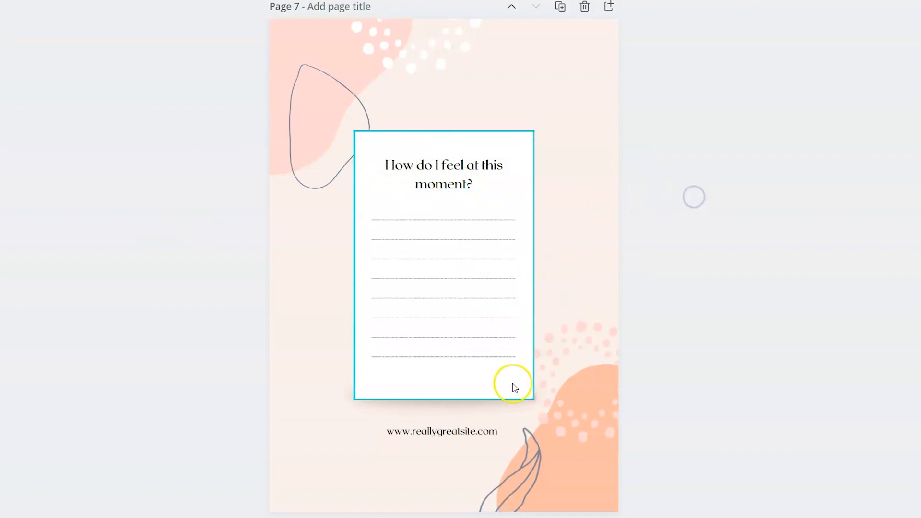
pyautogui.click(441, 431)
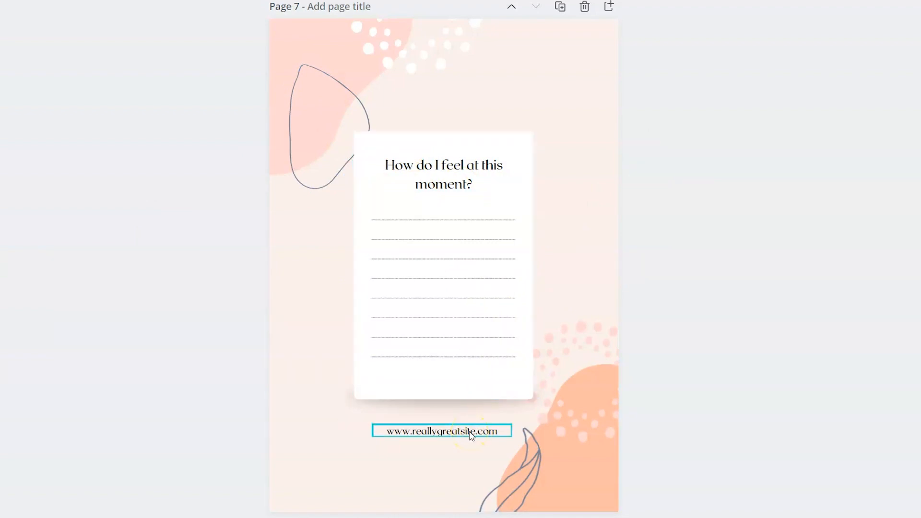
pyautogui.moveTo(441, 431); pyautogui.dragTo(441, 478)
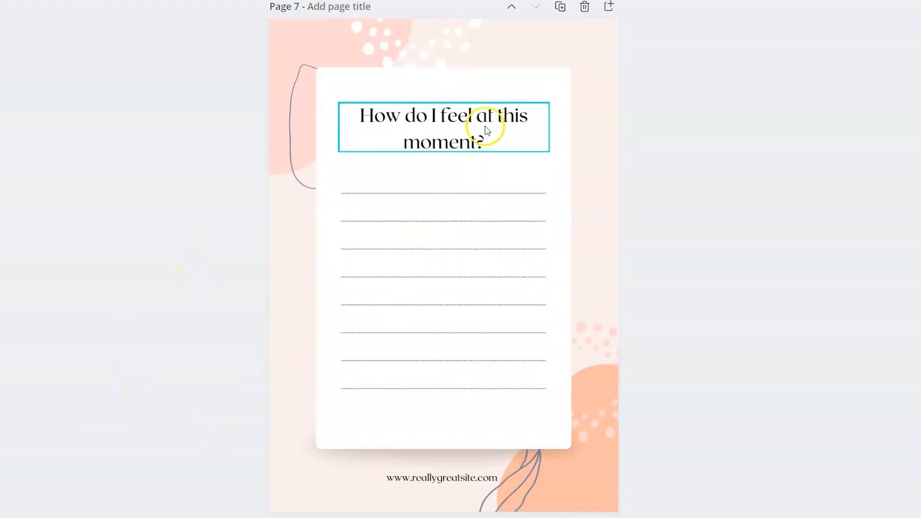
pyautogui.click(517, 473)
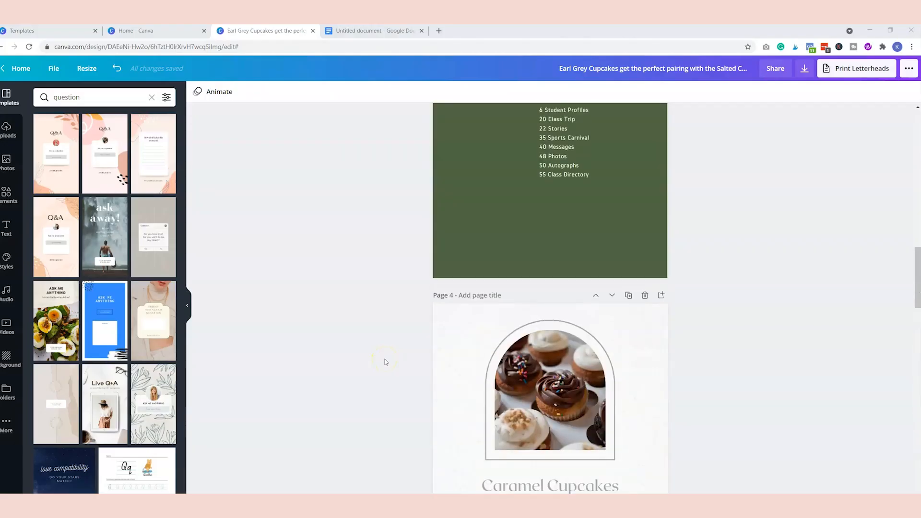
pyautogui.scroll(-3)
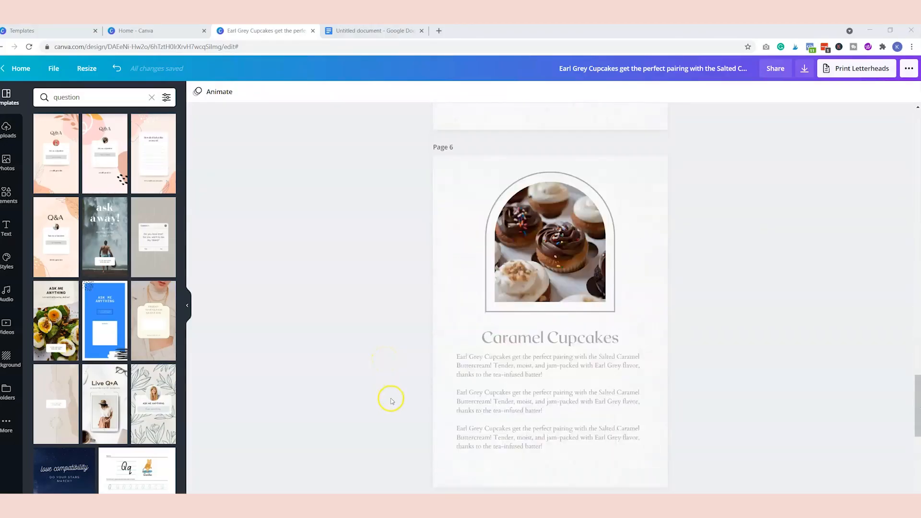
pyautogui.click(374, 30)
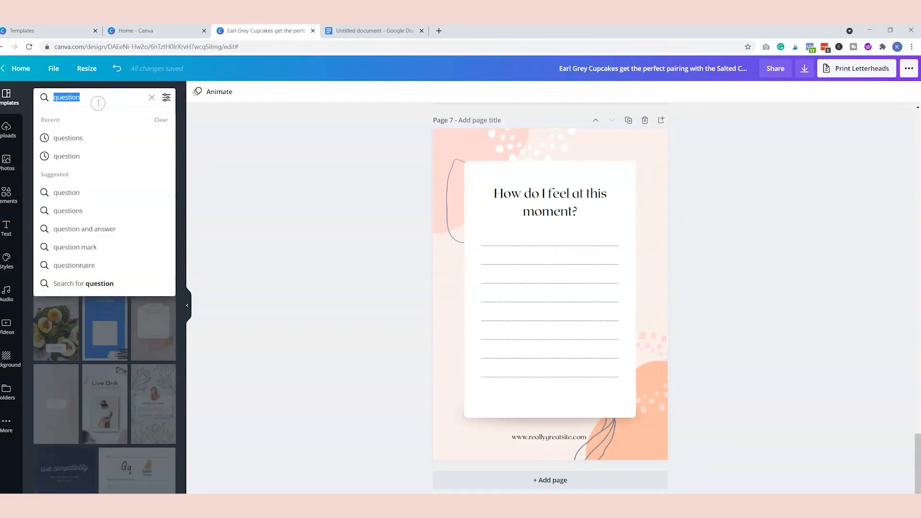
# Step: Search 'roadmap' and view more templates by the 5 Step Roadmap Lead Magnet creator
pyautogui.write('road')
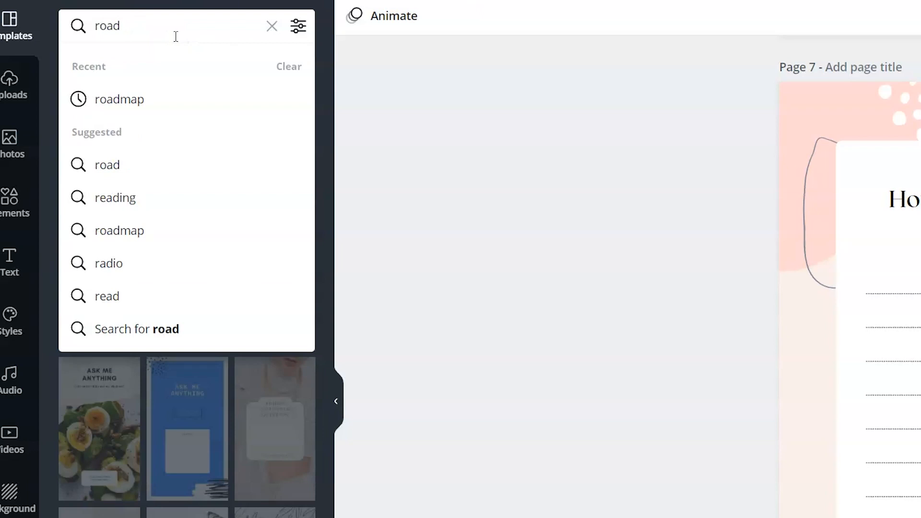
pyautogui.click(119, 98)
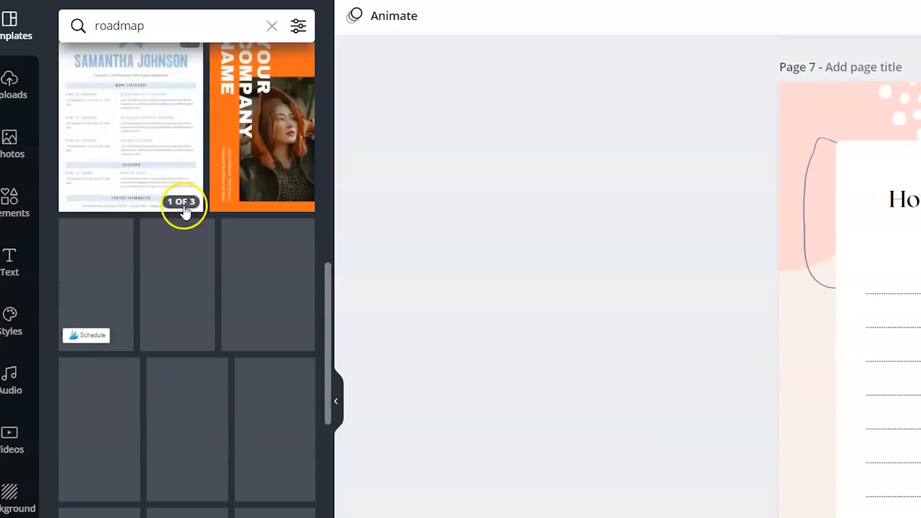
pyautogui.scroll(-3)
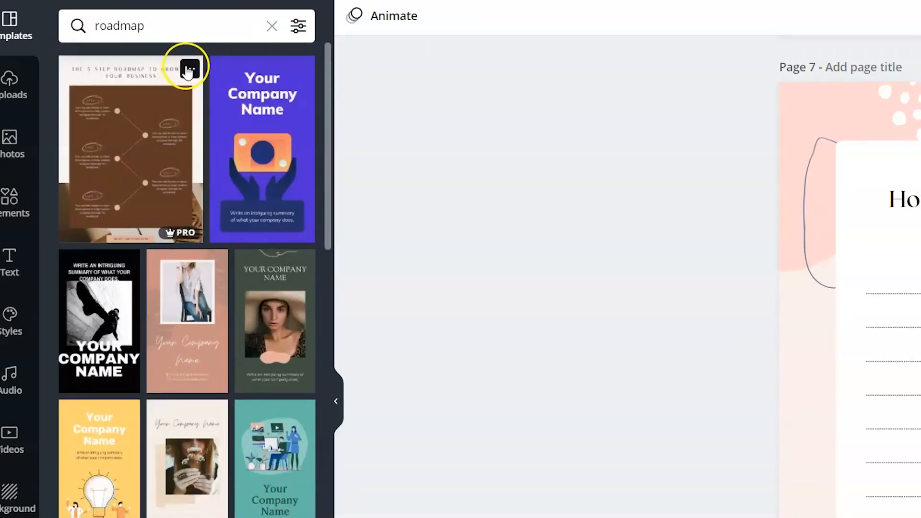
pyautogui.click(190, 68)
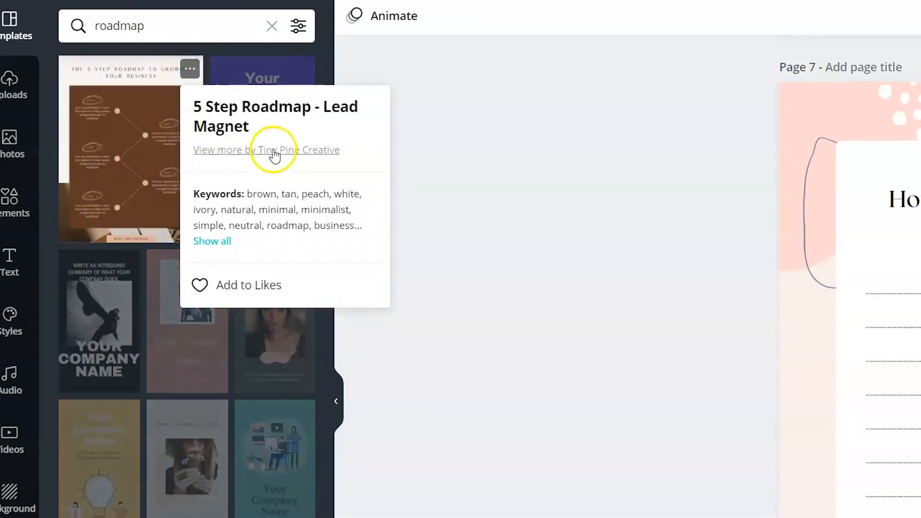
pyautogui.click(265, 149)
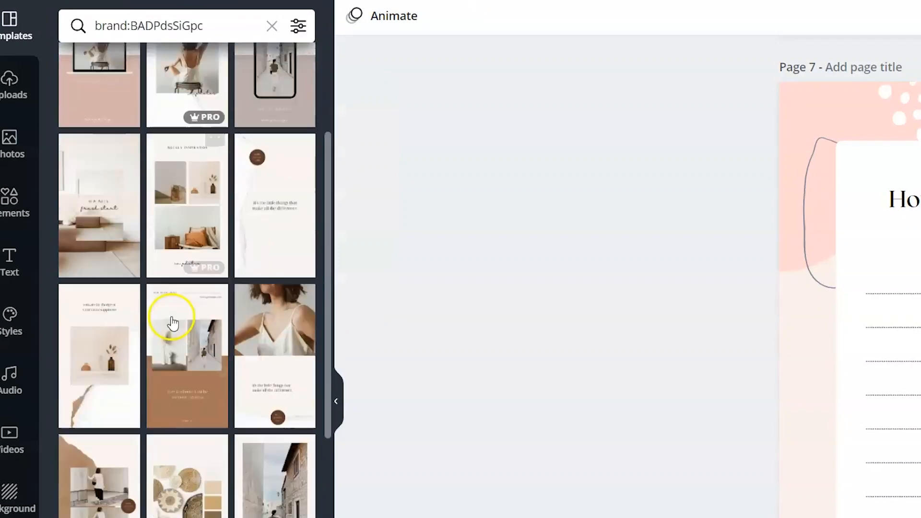
pyautogui.scroll(-3)
pyautogui.write('workbook')
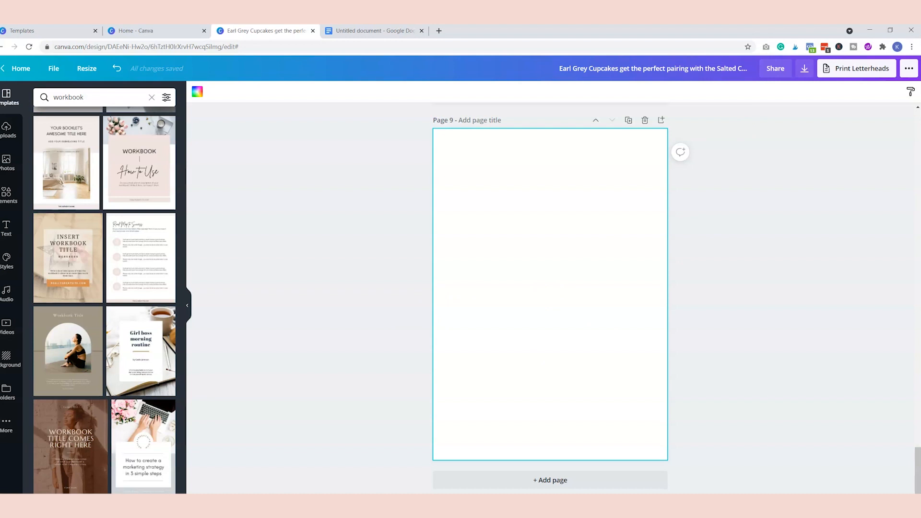
# Step: Search 'call to action' and apply the 'Thank You! Share Your Thoughts' design to page 9
pyautogui.write('call to action')
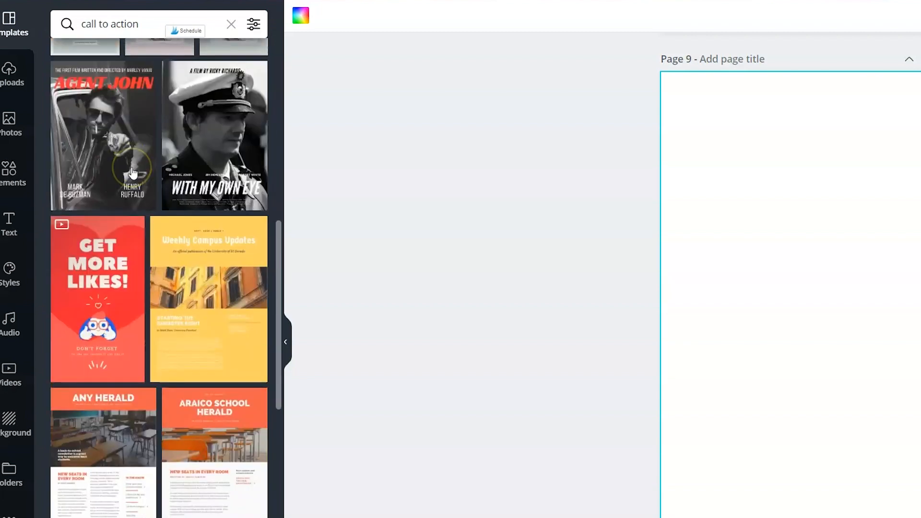
pyautogui.scroll(-3)
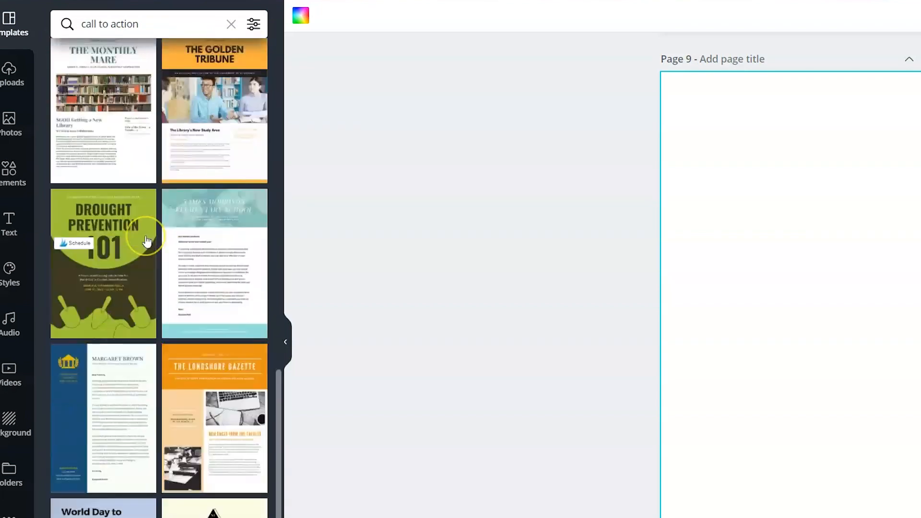
pyautogui.scroll(-3)
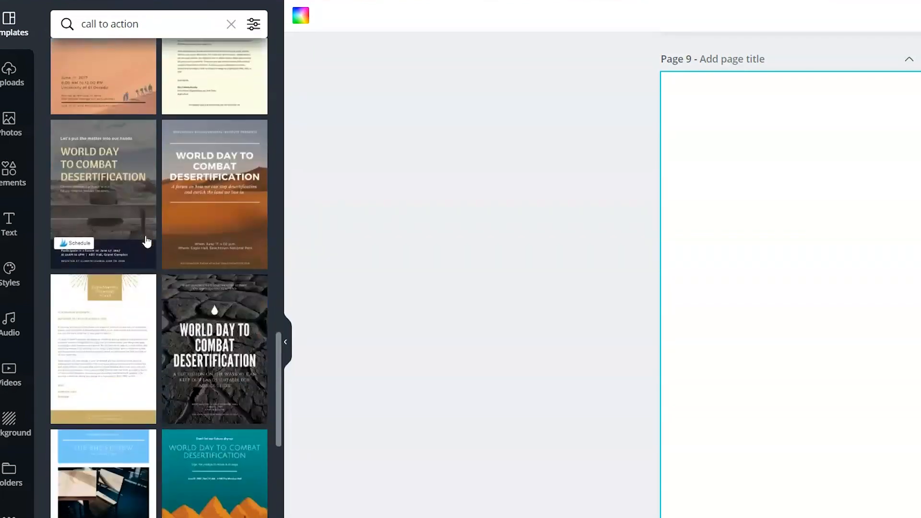
pyautogui.scroll(-3)
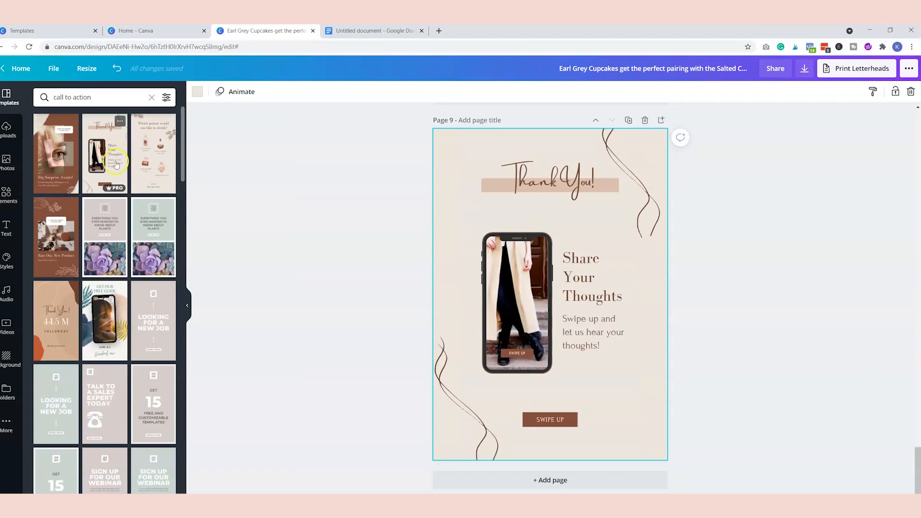
pyautogui.click(549, 419)
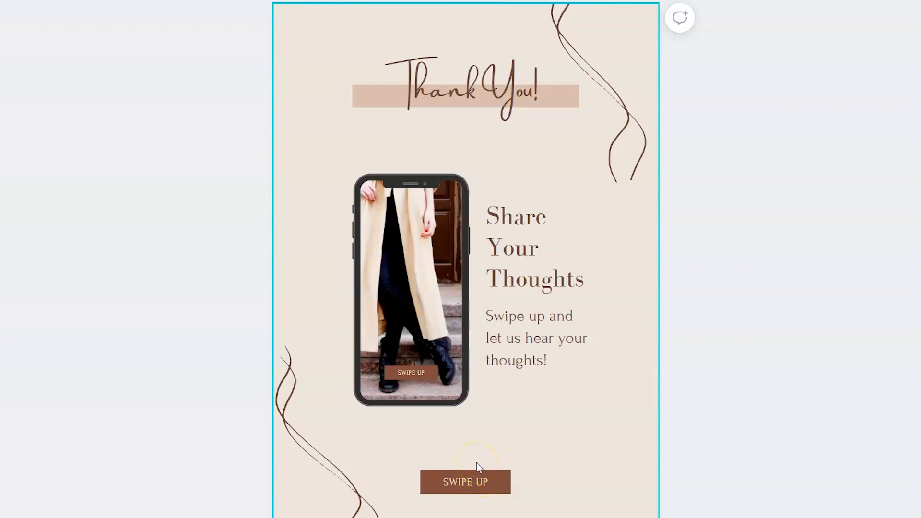
# Step: Try the webinar sign-up design on page 9, then restore the Thank You design
pyautogui.click(534, 246)
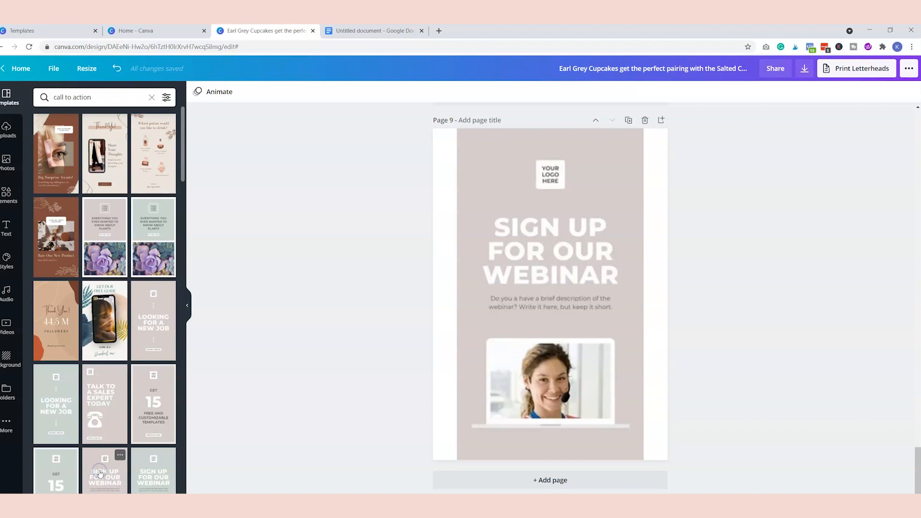
pyautogui.click(550, 294)
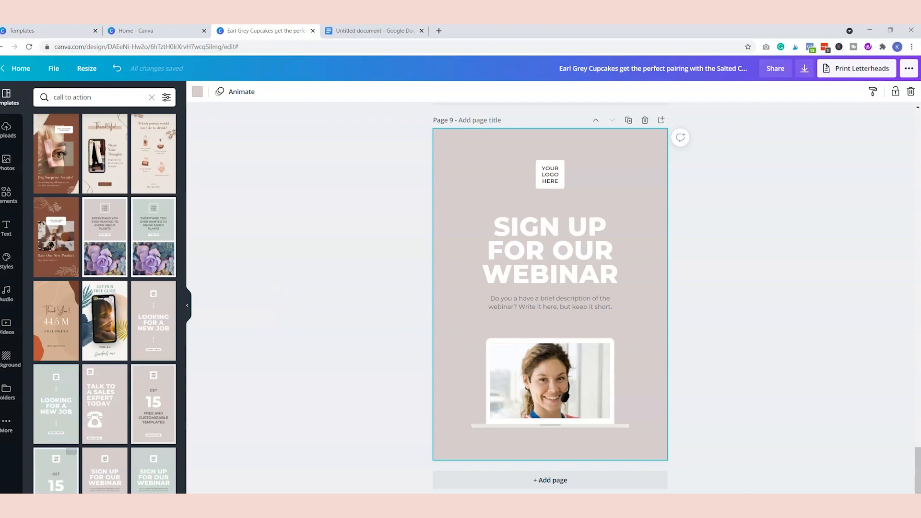
pyautogui.click(116, 68)
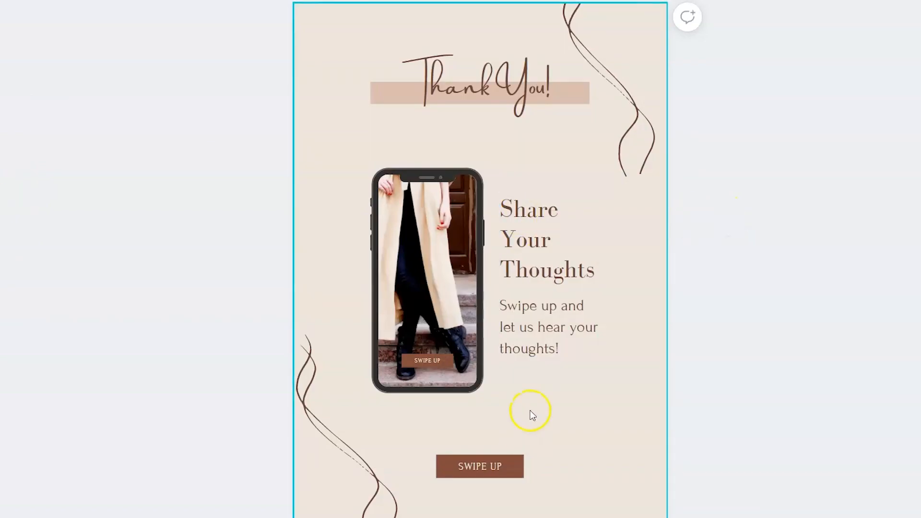
pyautogui.scroll(-3)
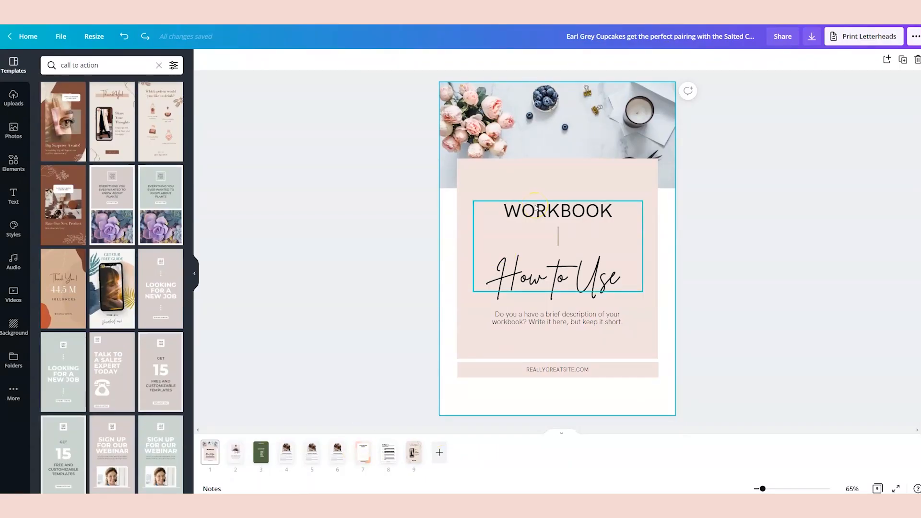
# Step: Try the off-white and pink brand swatches on the cover box from the Styles panel
pyautogui.click(355, 122)
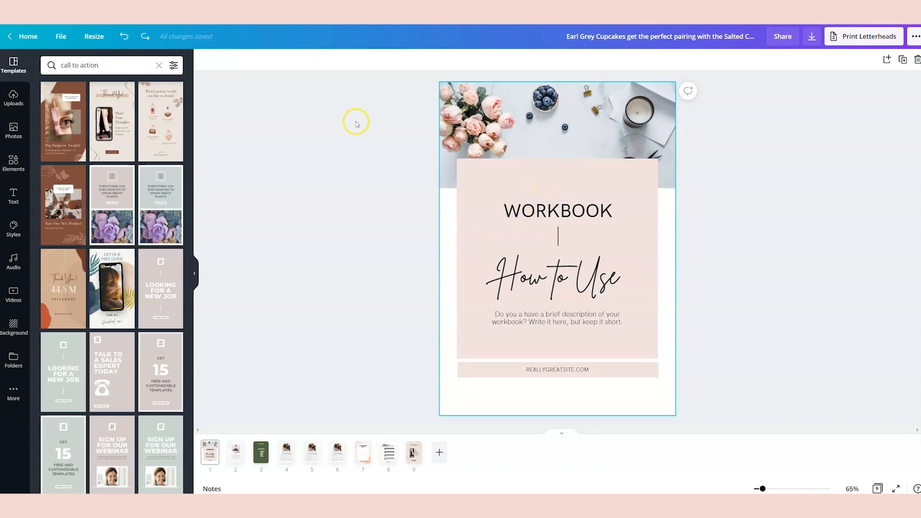
pyautogui.moveTo(350, 146)
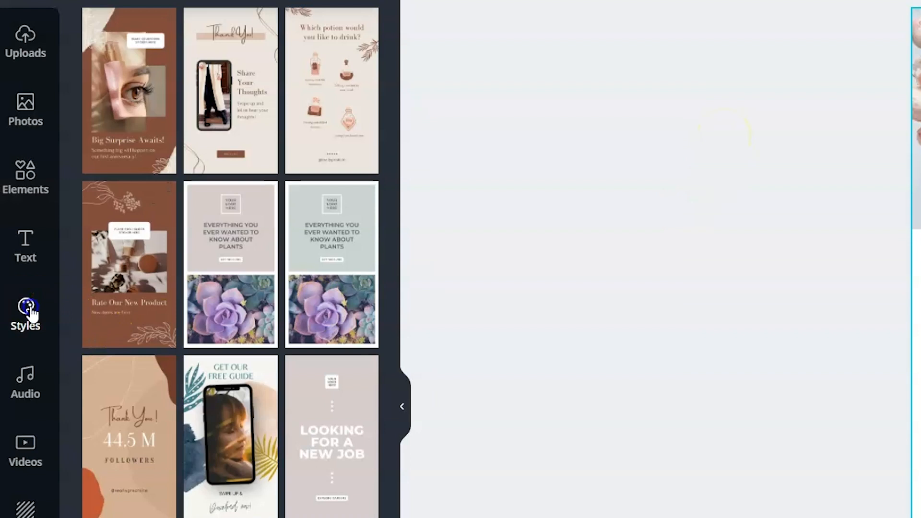
pyautogui.click(25, 314)
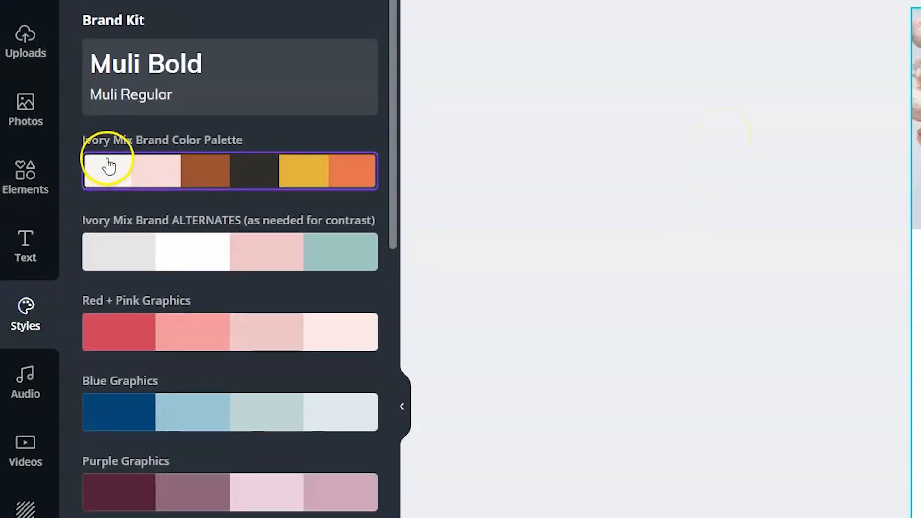
pyautogui.moveTo(167, 152)
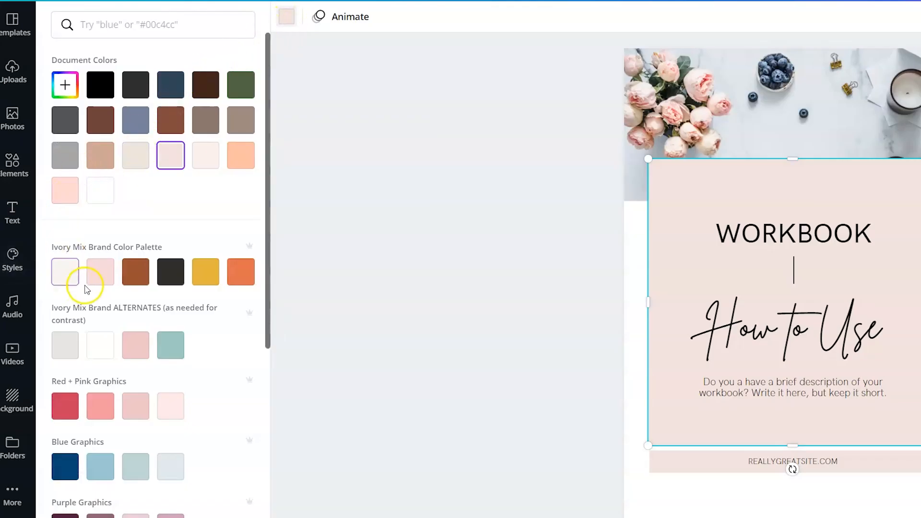
pyautogui.click(100, 271)
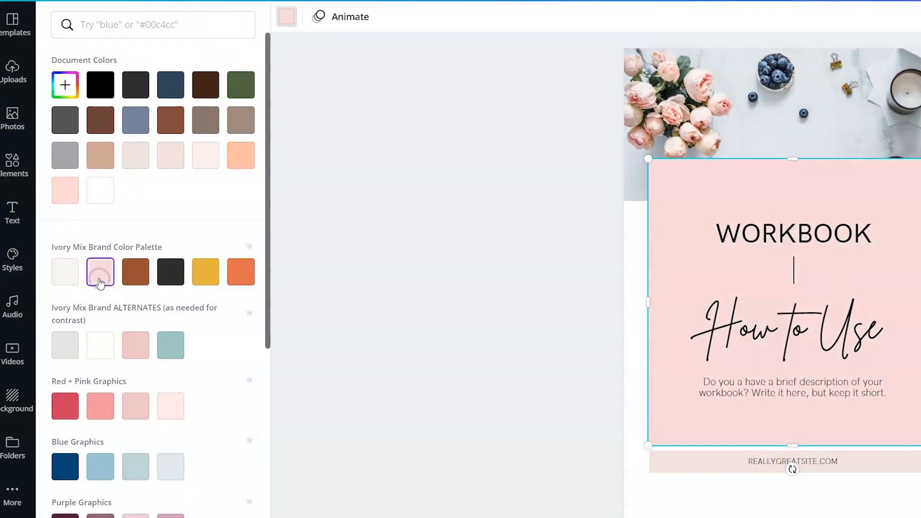
pyautogui.click(100, 272)
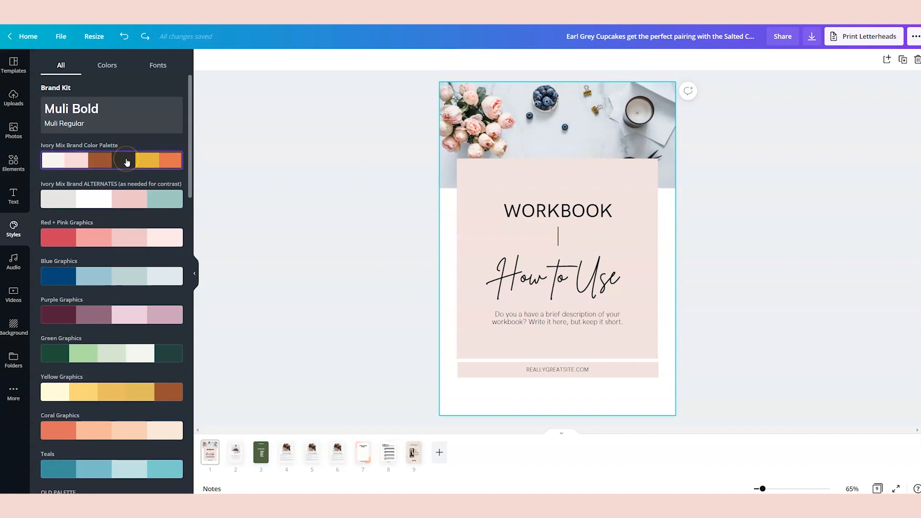
# Step: Apply the Minted Grove green palette, shuffled once, to all nine pages and check the results
pyautogui.click(106, 65)
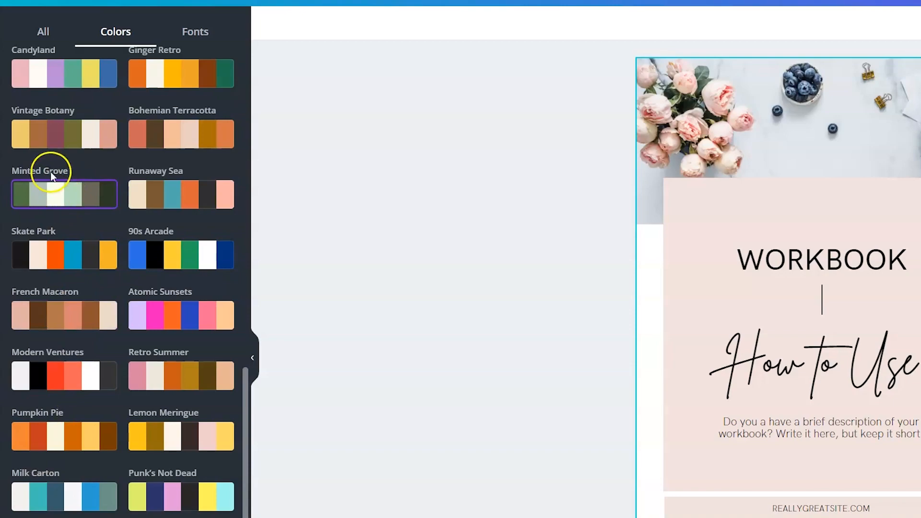
pyautogui.click(55, 193)
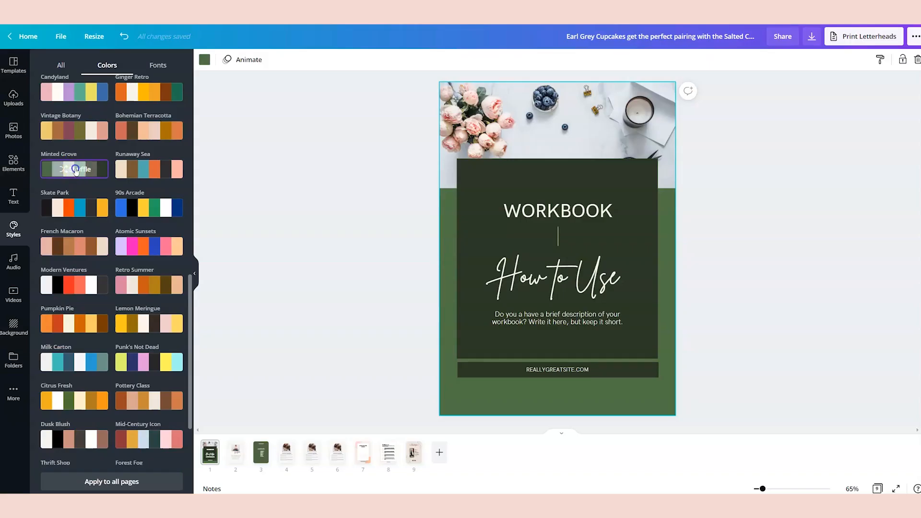
pyautogui.click(73, 168)
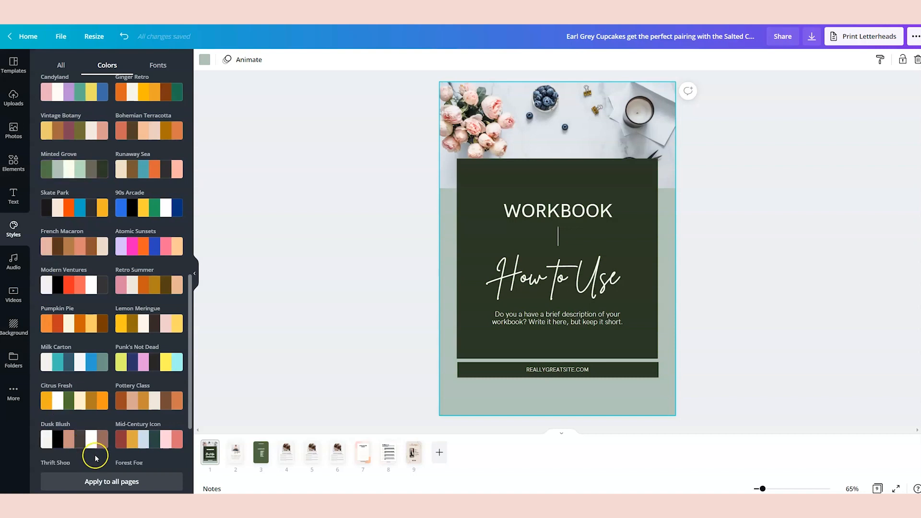
pyautogui.click(112, 481)
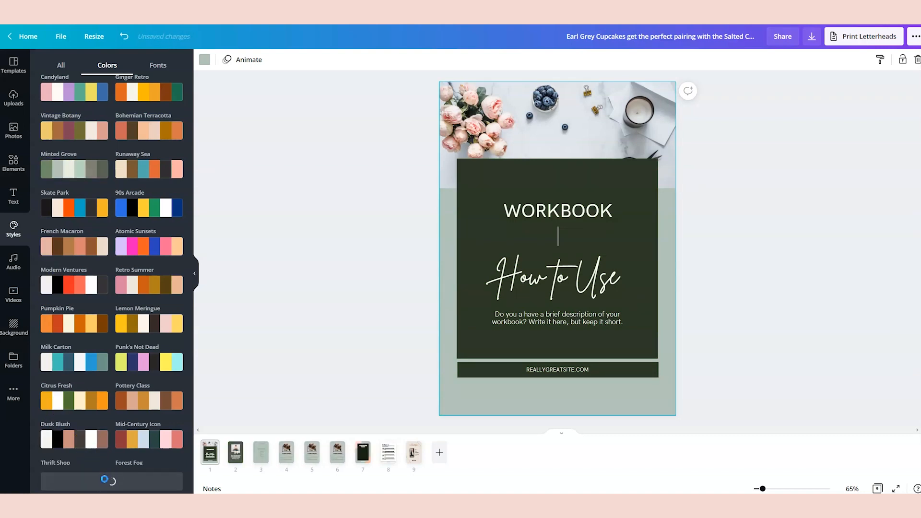
pyautogui.click(286, 451)
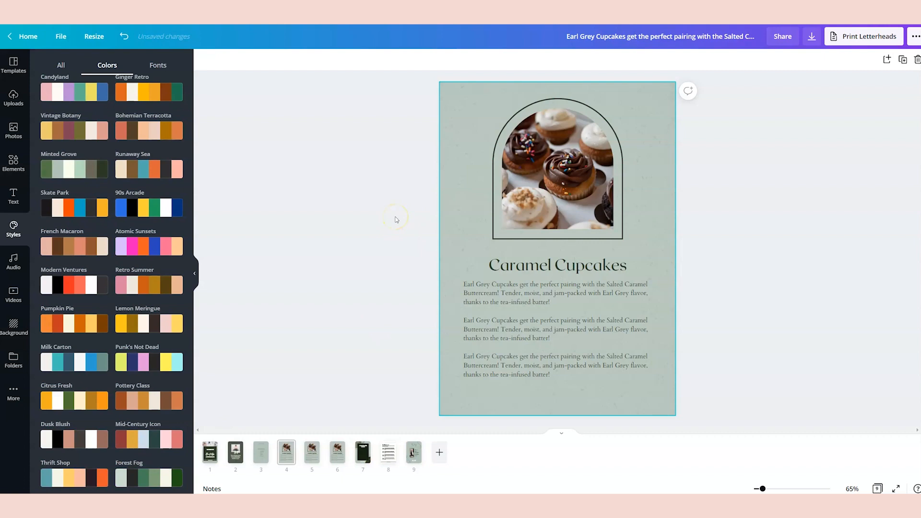
pyautogui.click(362, 452)
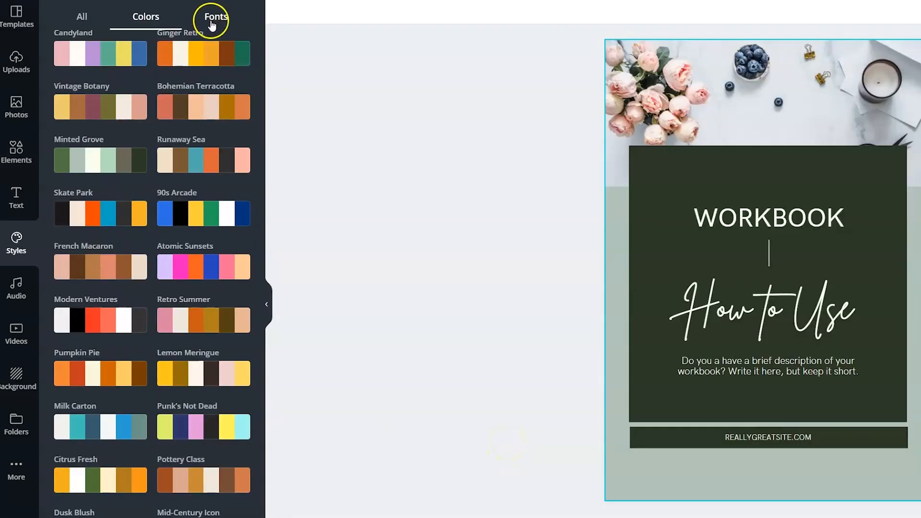
# Step: Apply a script-heading font pairing from Styles > Fonts to all pages
pyautogui.click(216, 17)
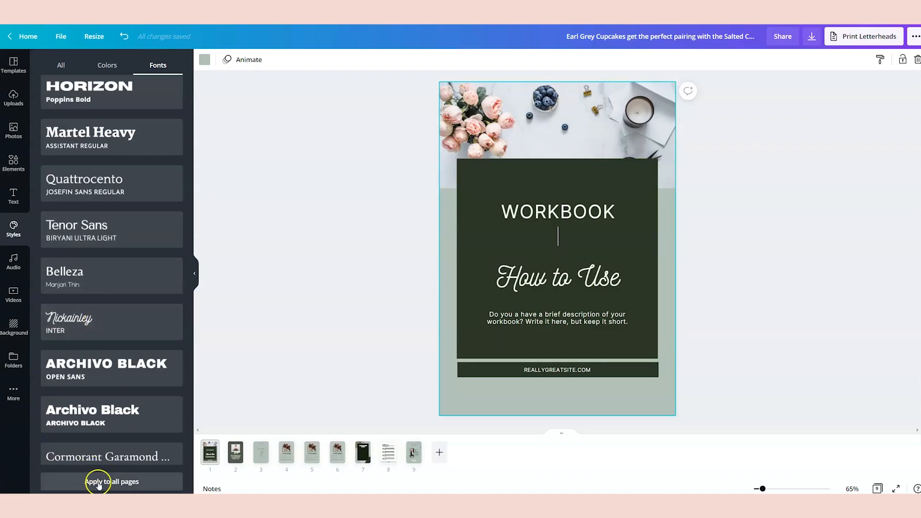
pyautogui.click(112, 481)
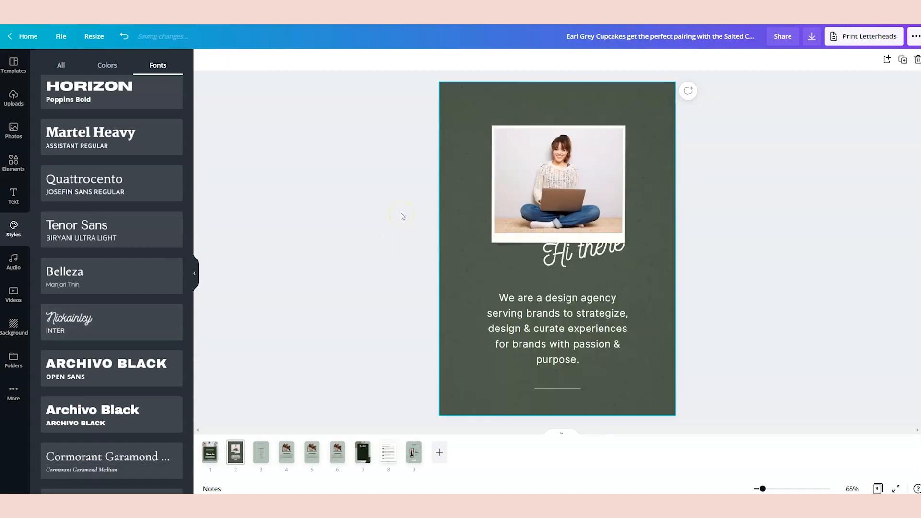
pyautogui.click(260, 452)
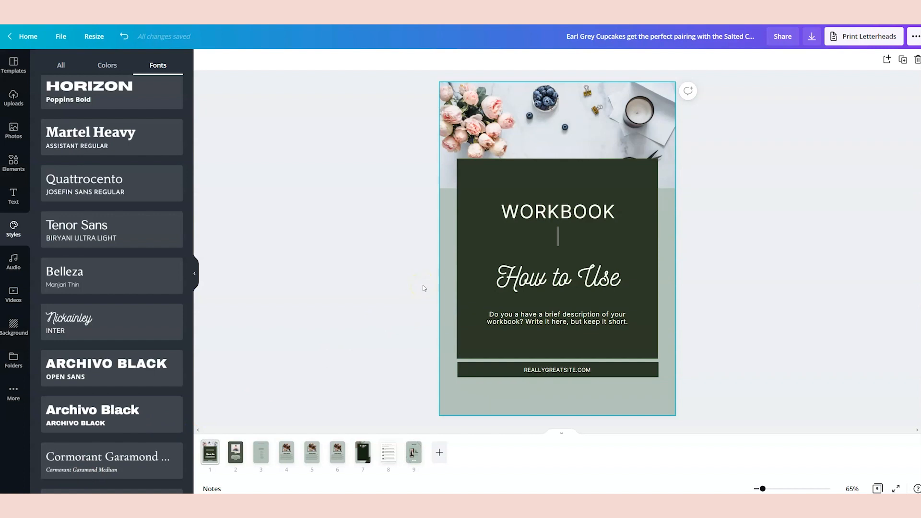
# Step: Review the Caramel Cupcakes, contents and Thank You pages, selecting the call-to-action button
pyautogui.click(549, 122)
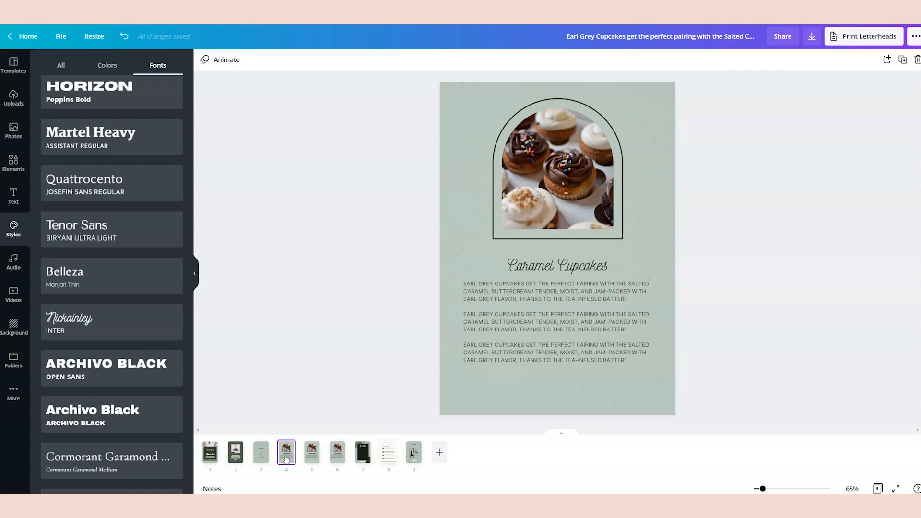
pyautogui.click(260, 451)
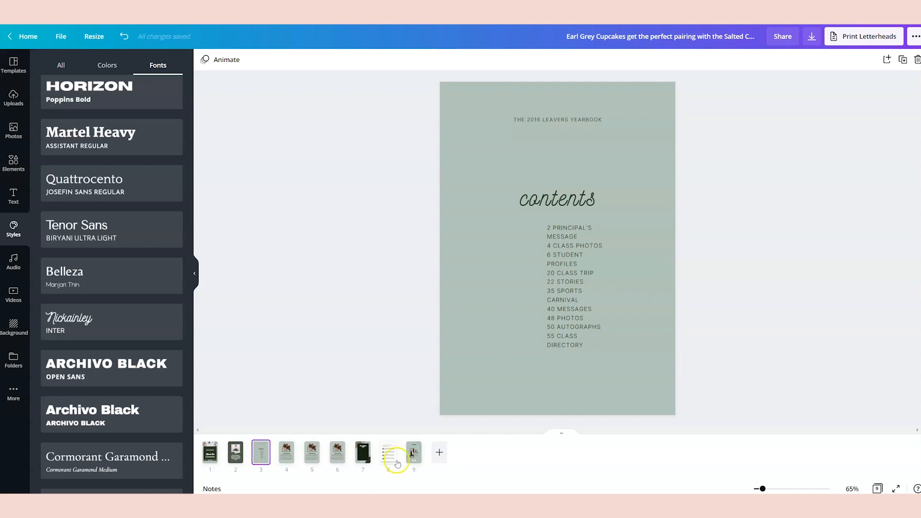
pyautogui.click(412, 452)
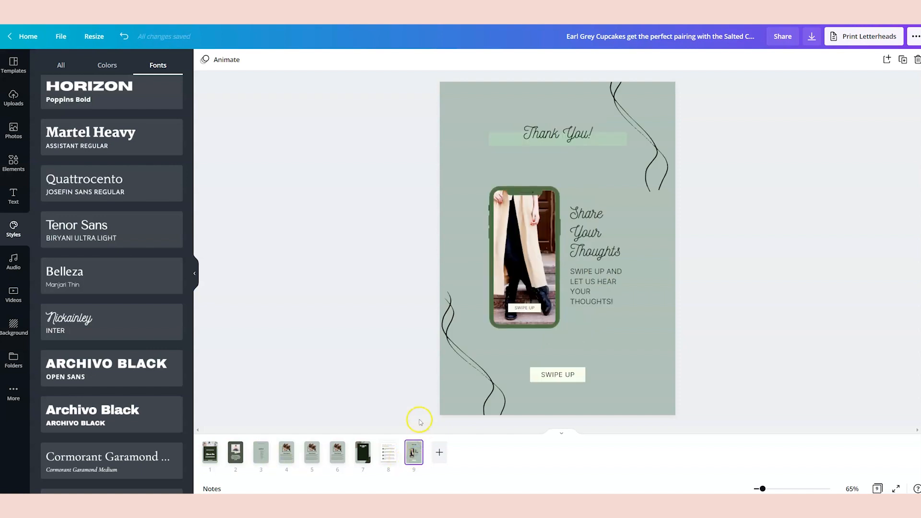
pyautogui.moveTo(376, 334)
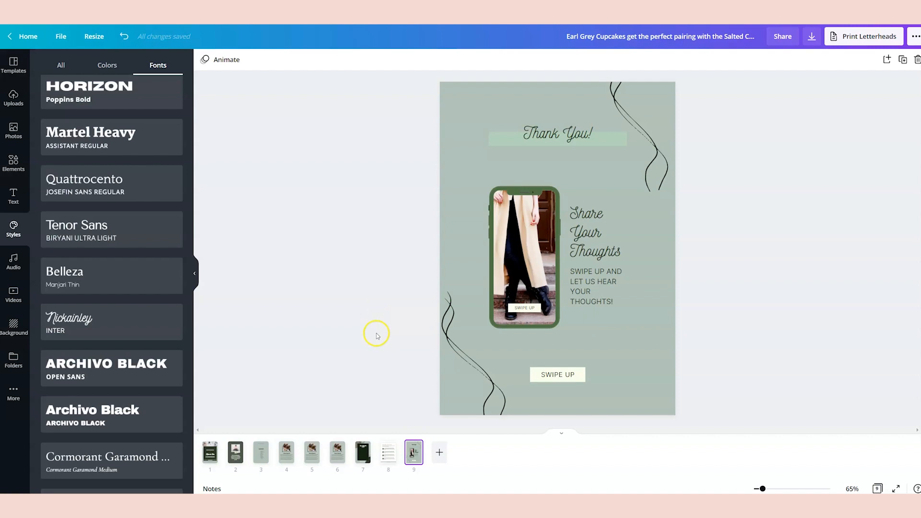
pyautogui.click(556, 374)
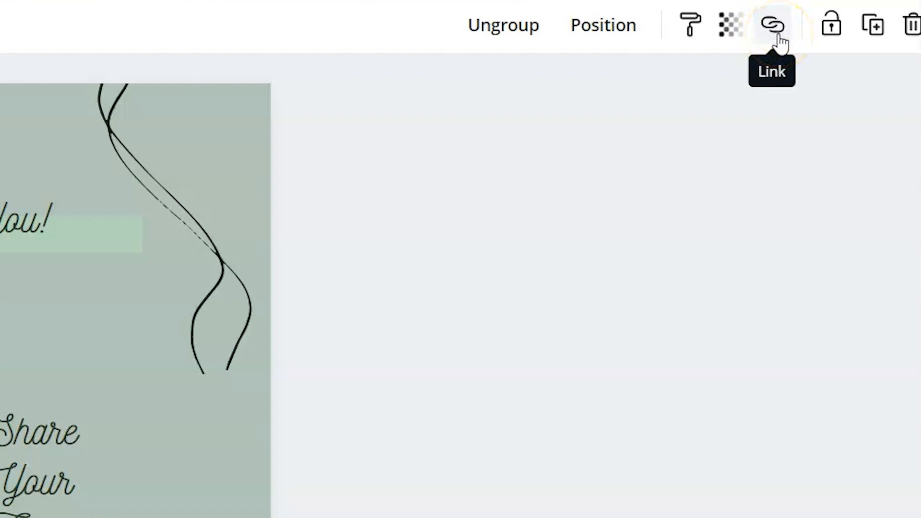
# Step: Attach the link ivorymix.com to the JOIN NOW button
pyautogui.click(771, 25)
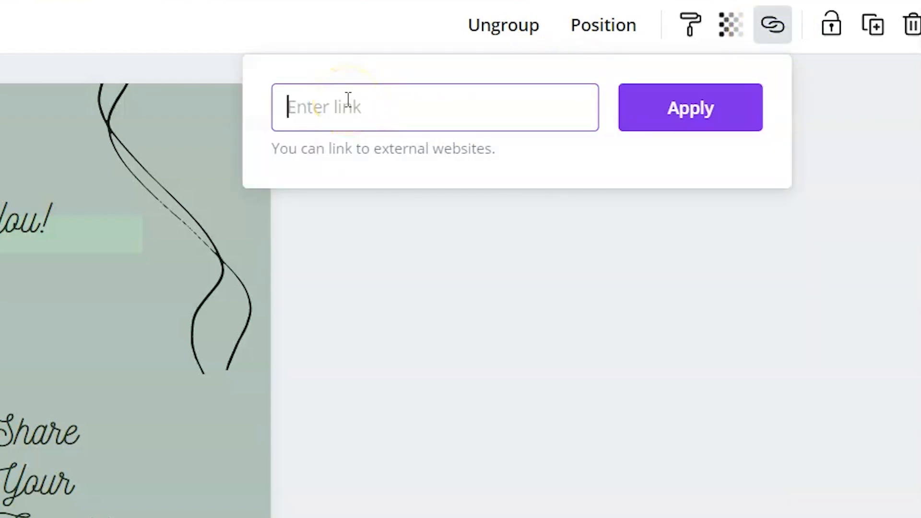
pyautogui.write('ivorymix.com')
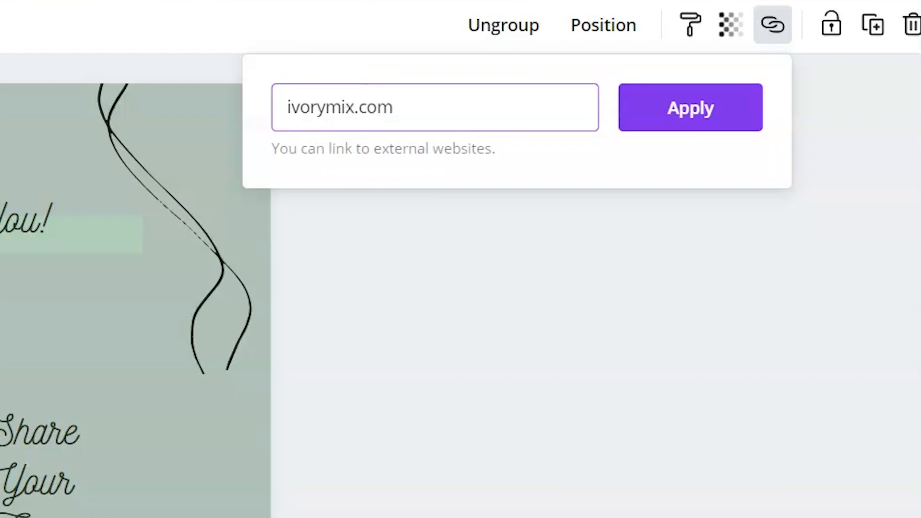
pyautogui.click(690, 106)
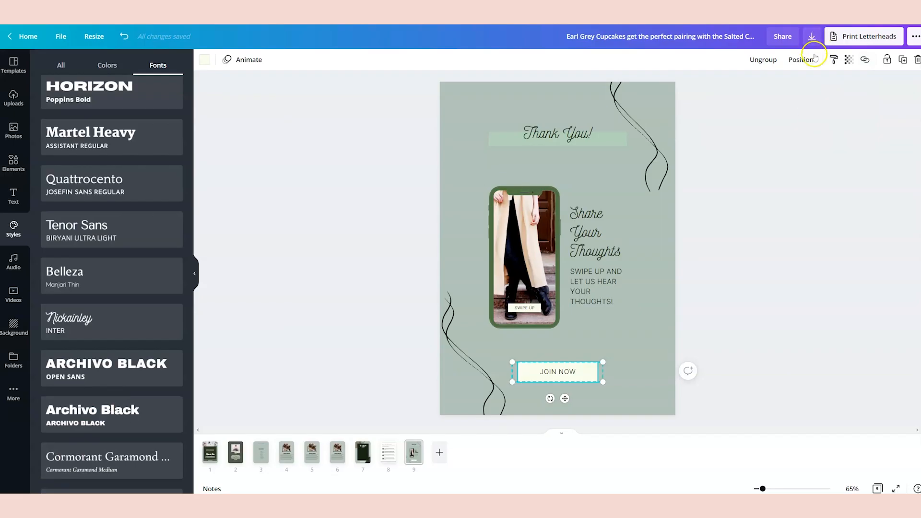
# Step: Download all nine pages as a PDF Print file
pyautogui.click(812, 37)
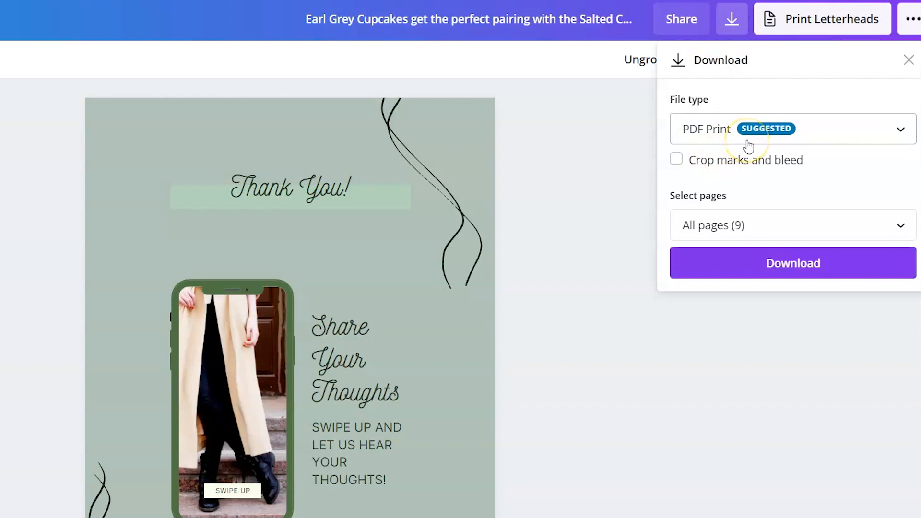
pyautogui.moveTo(726, 235)
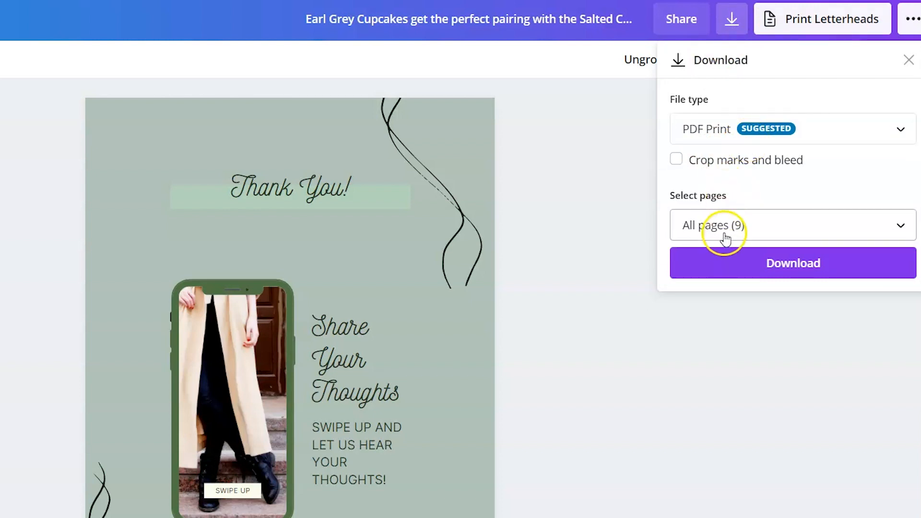
pyautogui.moveTo(815, 263)
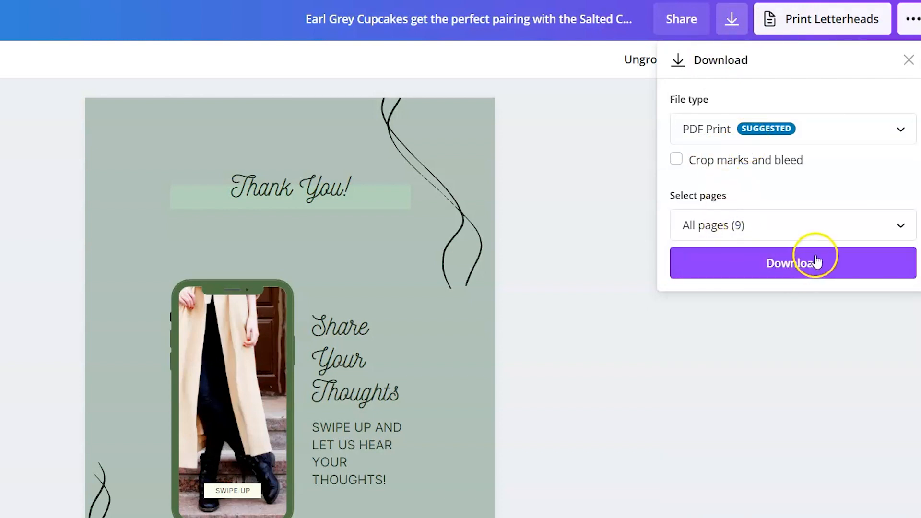
pyautogui.click(792, 263)
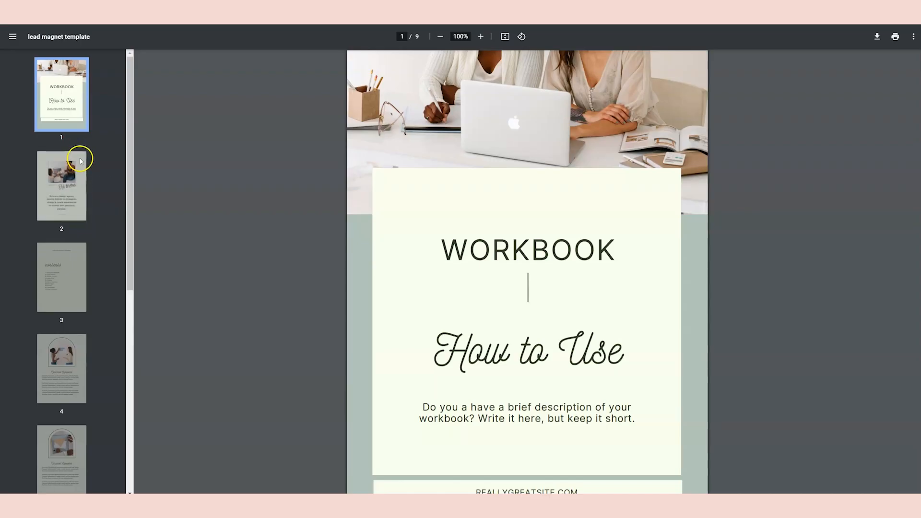
# Step: Check the About, Thank You and lined worksheet pages of the downloaded PDF
pyautogui.click(61, 185)
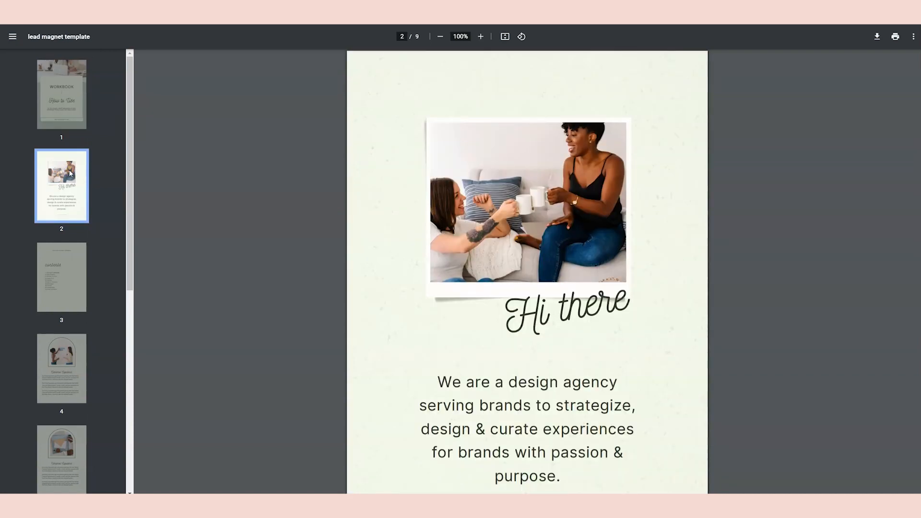
pyautogui.click(62, 367)
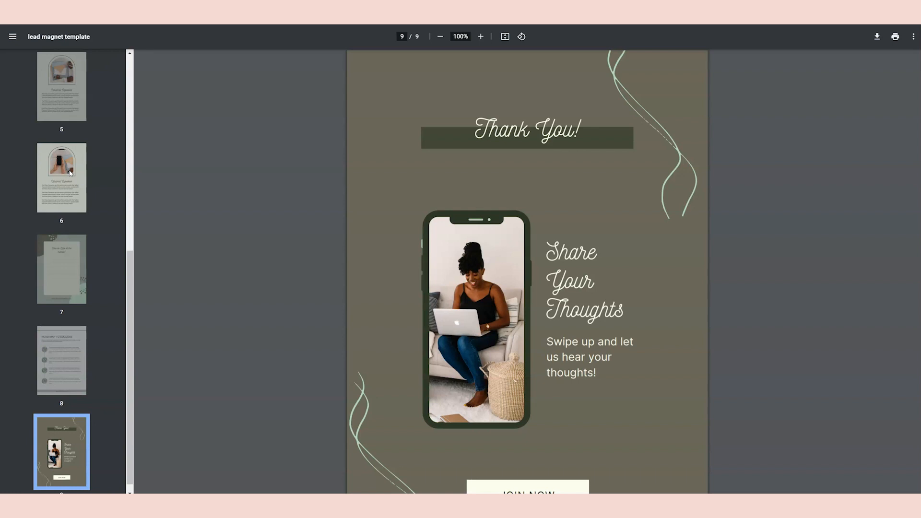
pyautogui.click(61, 269)
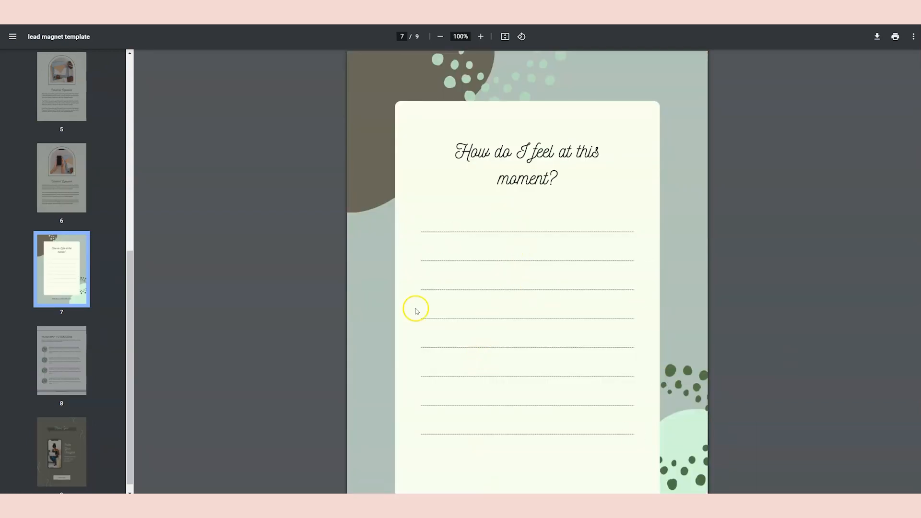
pyautogui.moveTo(603, 315)
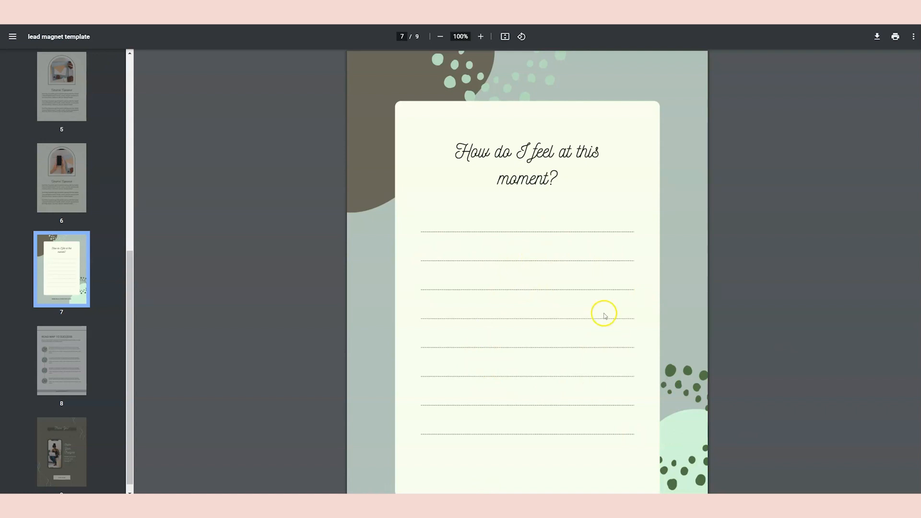
pyautogui.moveTo(604, 225)
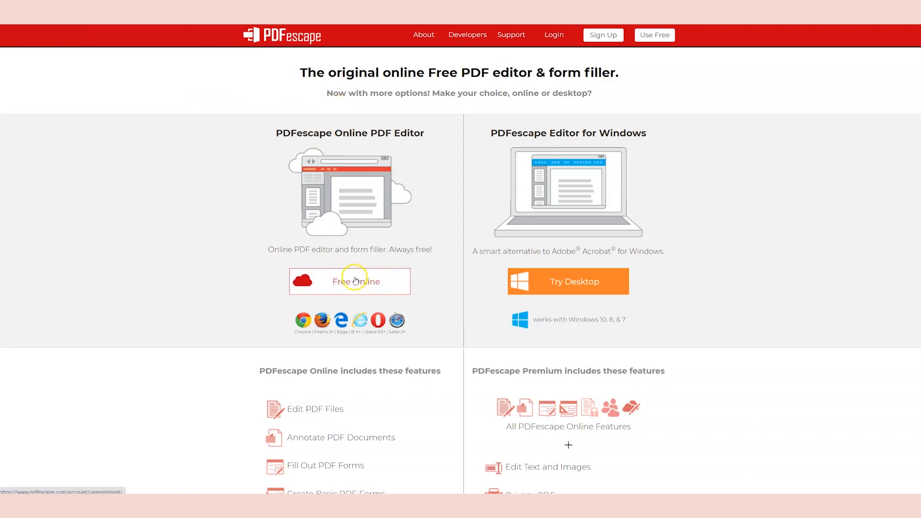
# Step: In the free online editor, draw a Text form field over the worksheet's writing lines
pyautogui.click(349, 281)
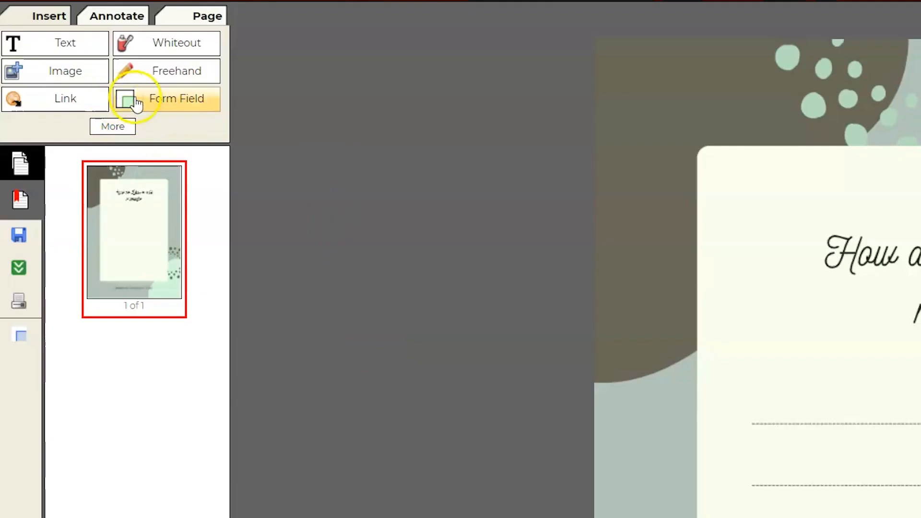
pyautogui.click(177, 98)
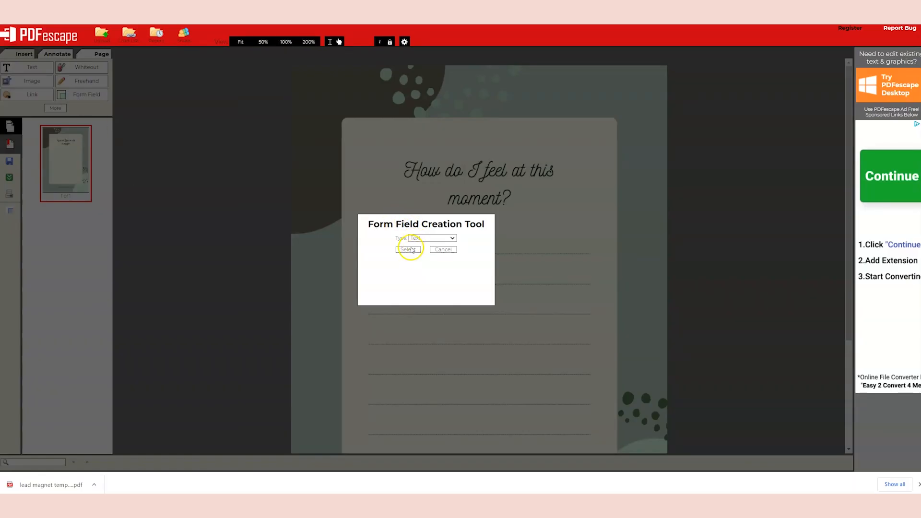
pyautogui.click(409, 249)
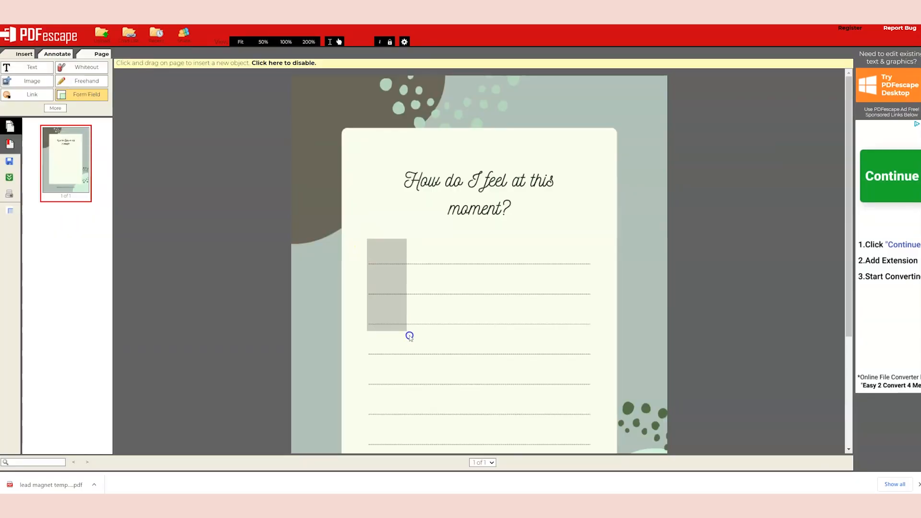
pyautogui.moveTo(409, 336); pyautogui.dragTo(590, 448)
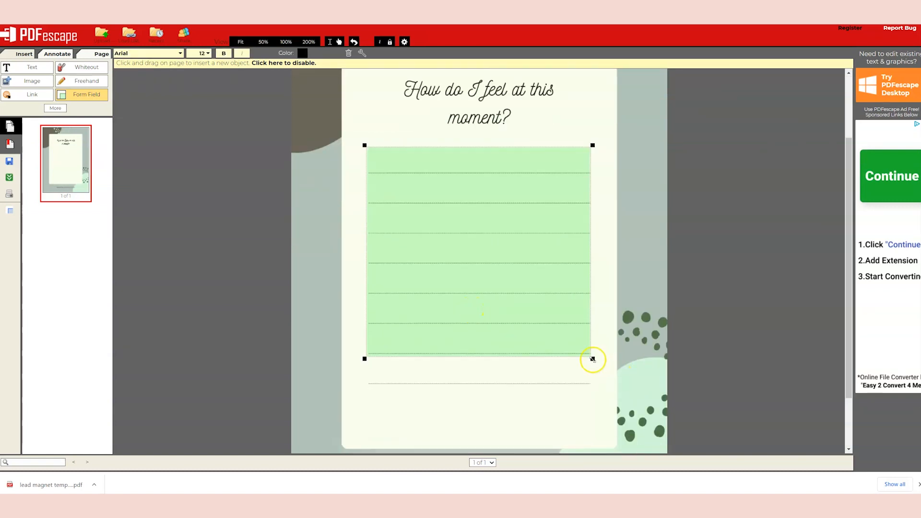
pyautogui.moveTo(592, 359); pyautogui.dragTo(593, 390)
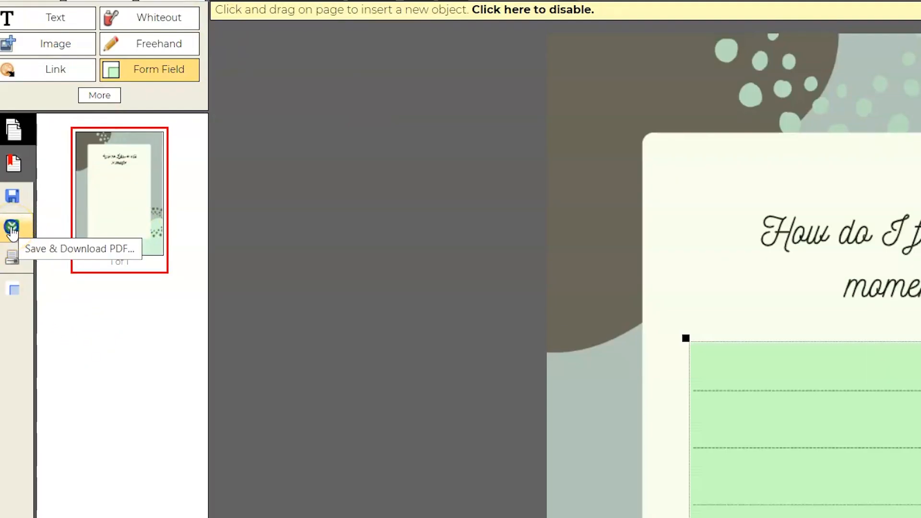
# Step: Save and download the edited PDF, then confirm the field's Object Properties
pyautogui.click(11, 228)
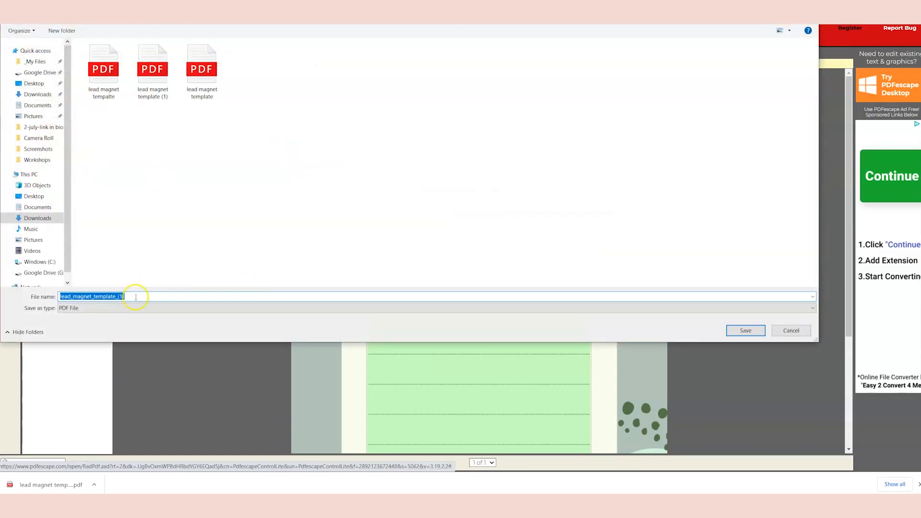
pyautogui.click(745, 330)
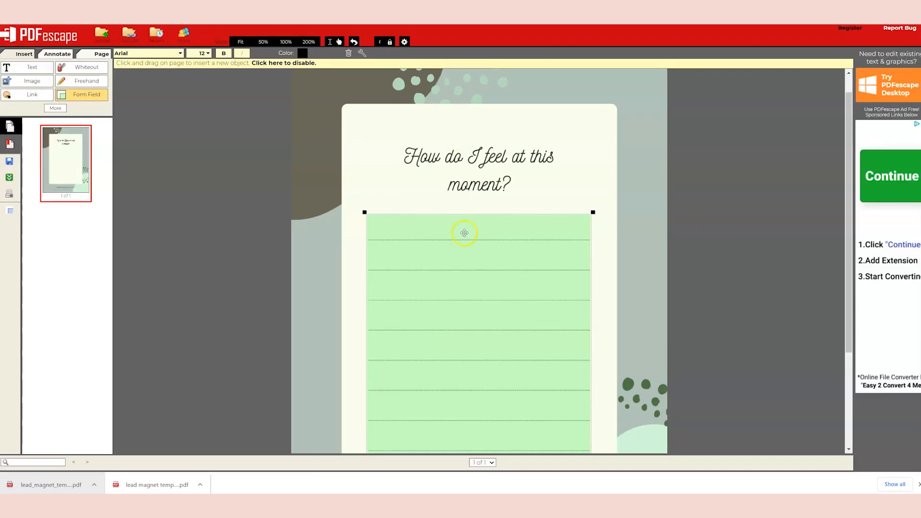
pyautogui.moveTo(310, 213)
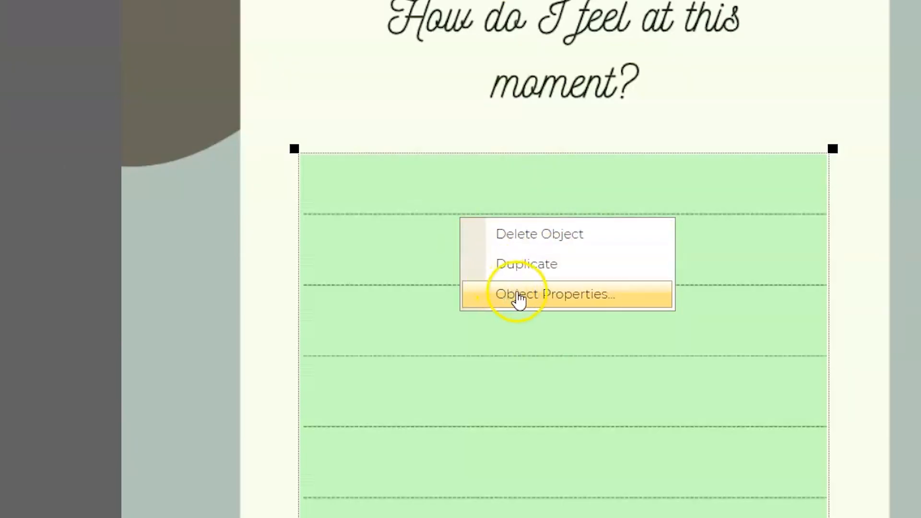
pyautogui.click(553, 293)
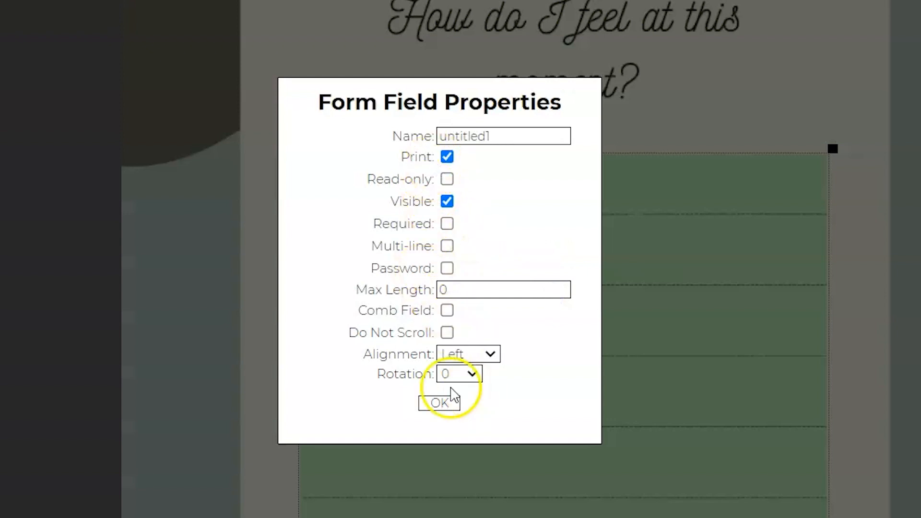
pyautogui.click(441, 403)
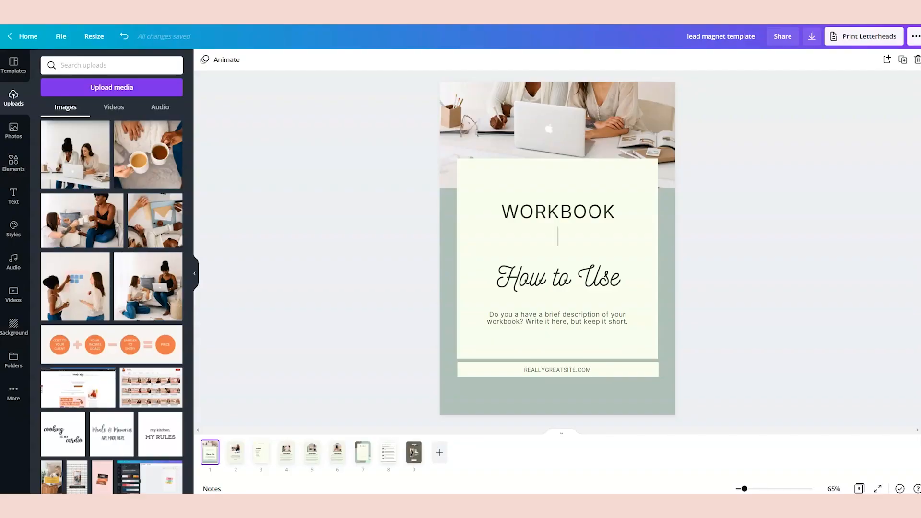
pyautogui.click(260, 452)
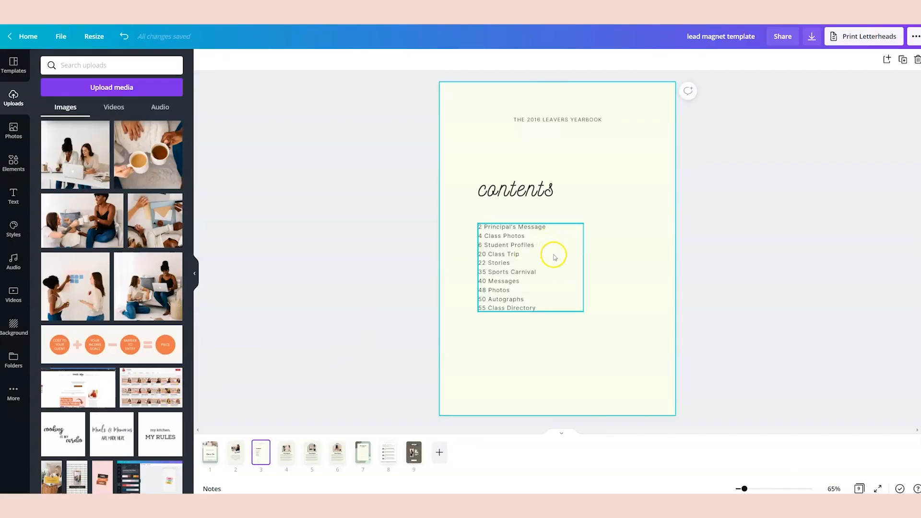
pyautogui.click(413, 451)
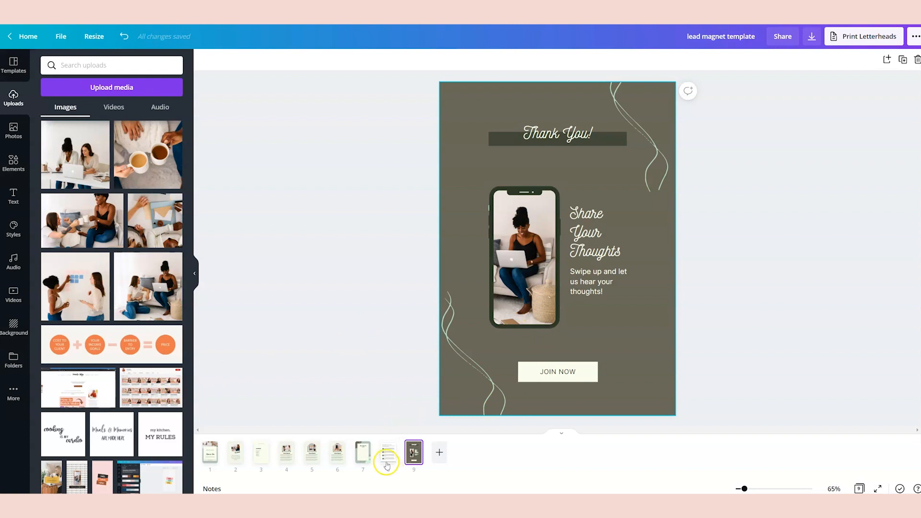
pyautogui.click(363, 452)
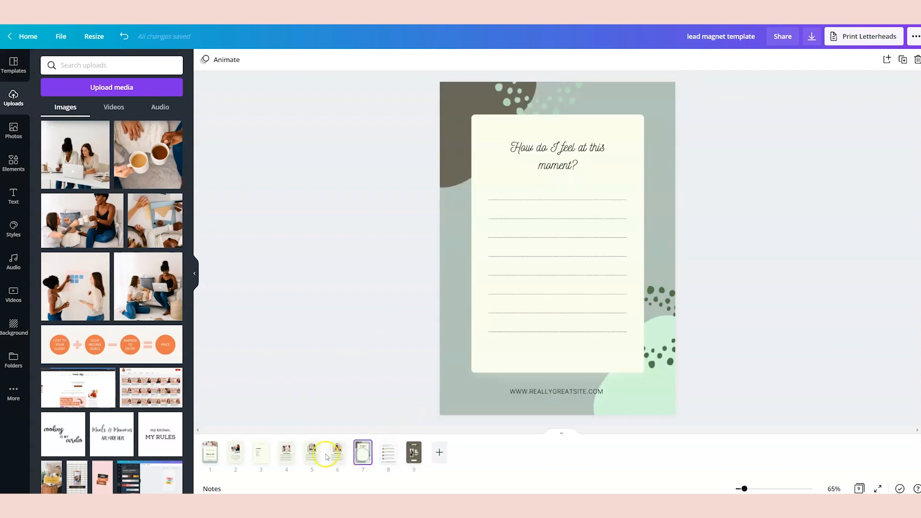
pyautogui.click(286, 452)
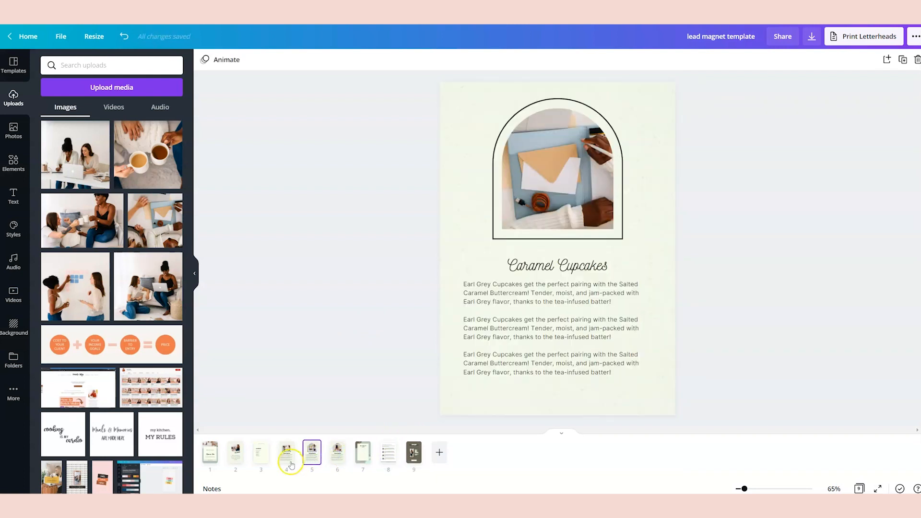
pyautogui.click(210, 451)
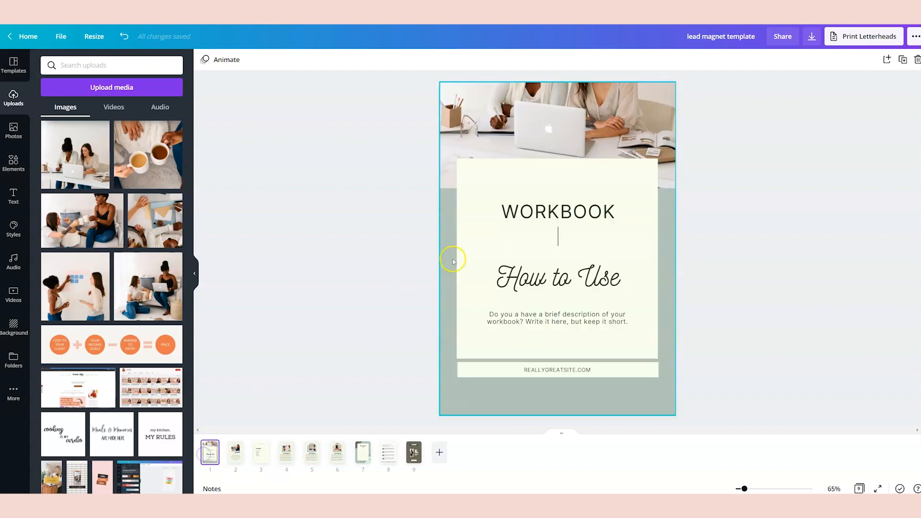